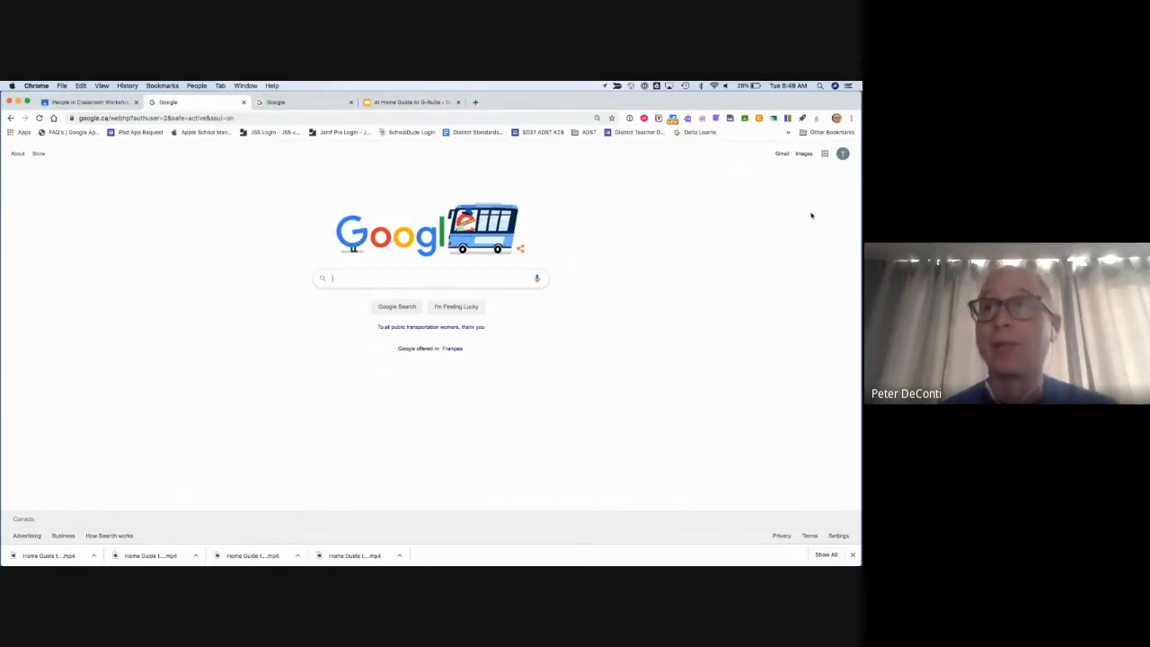
Check the signed-in account from the avatar, then launch Classroom from the Google apps grid.
left_click(841, 153)
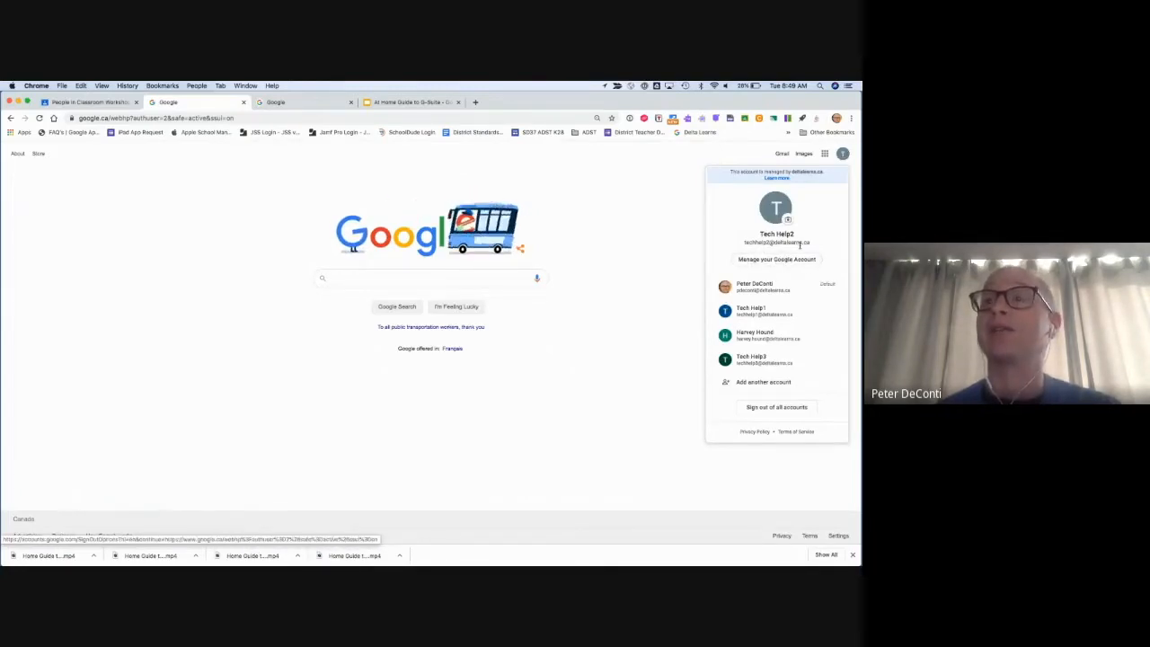
left_click(793, 192)
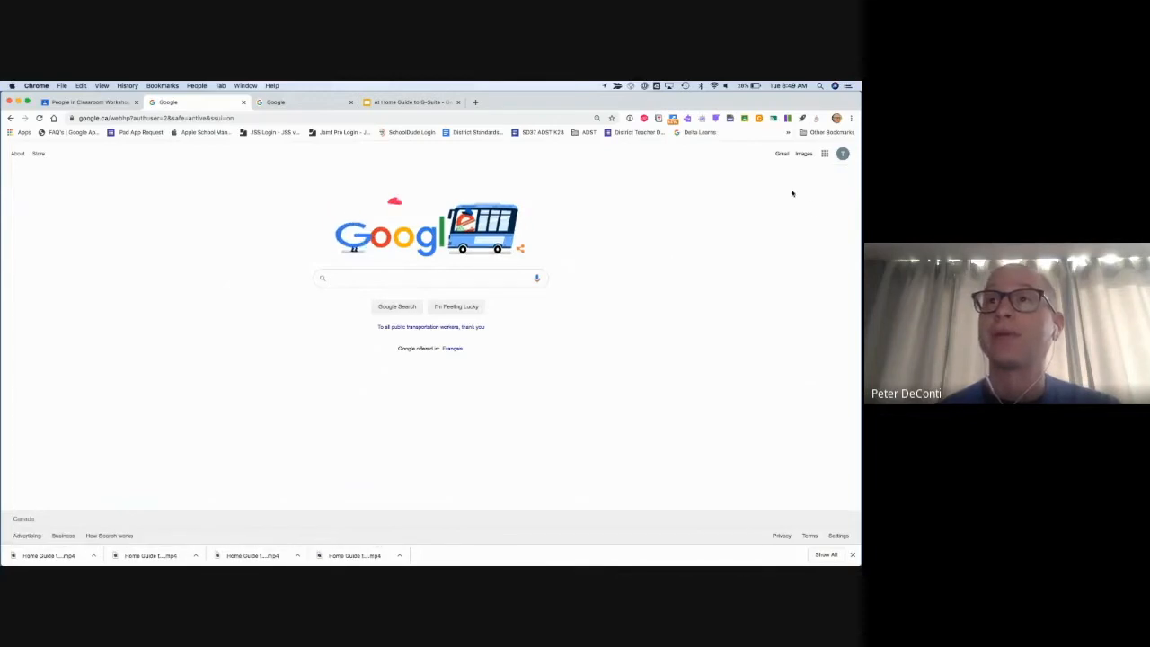
left_click(823, 153)
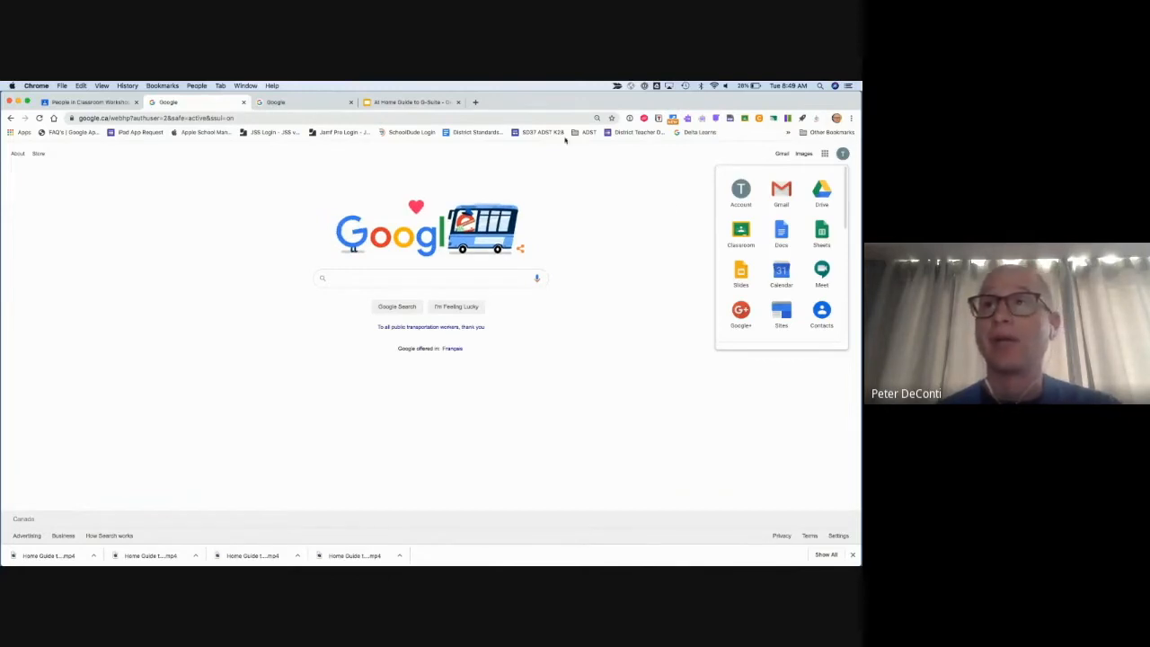
left_click(740, 230)
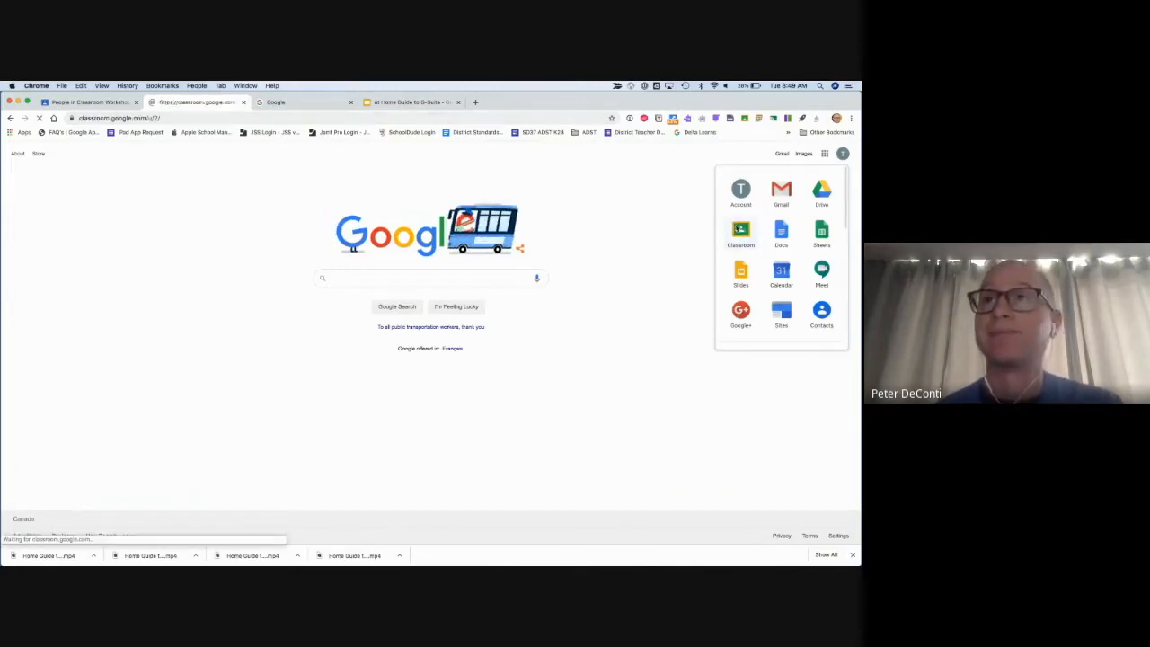
Accept the Classroom Workshop Webinar invitation, view its stream, and switch to the Google tab.
left_click(740, 232)
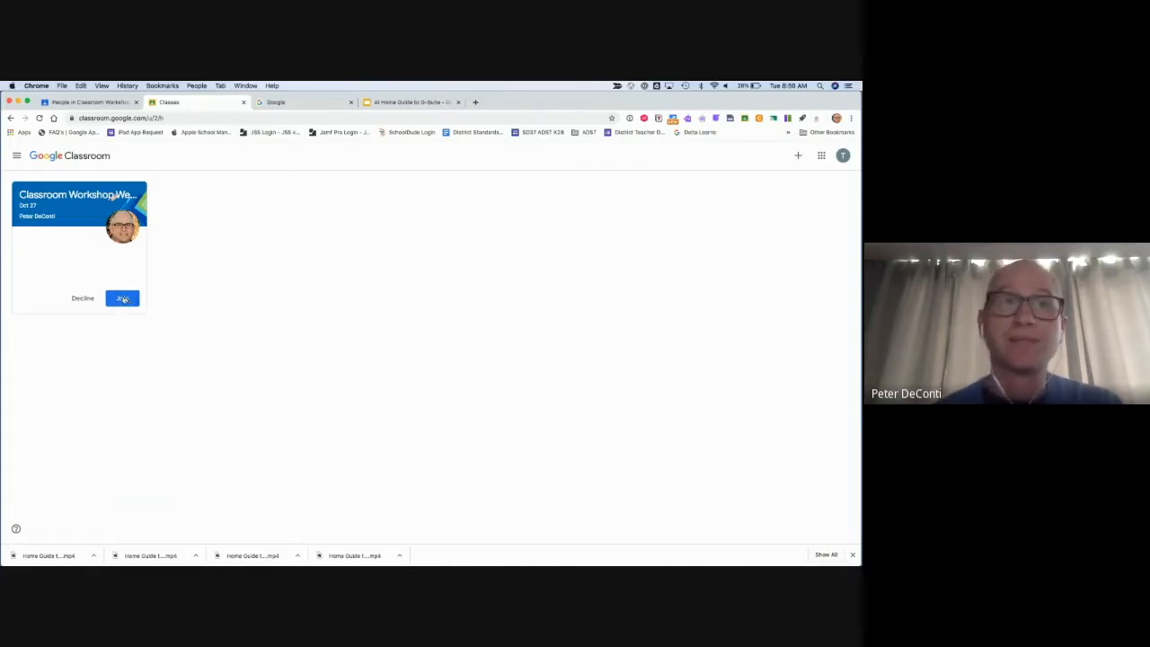
left_click(122, 299)
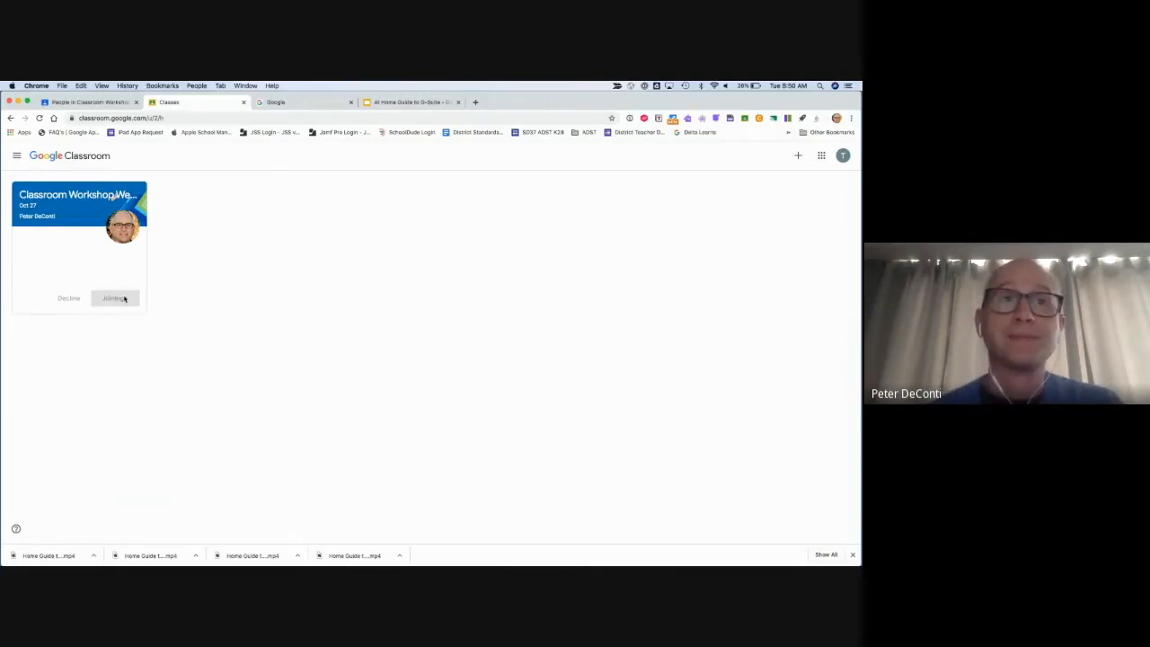
left_click(113, 299)
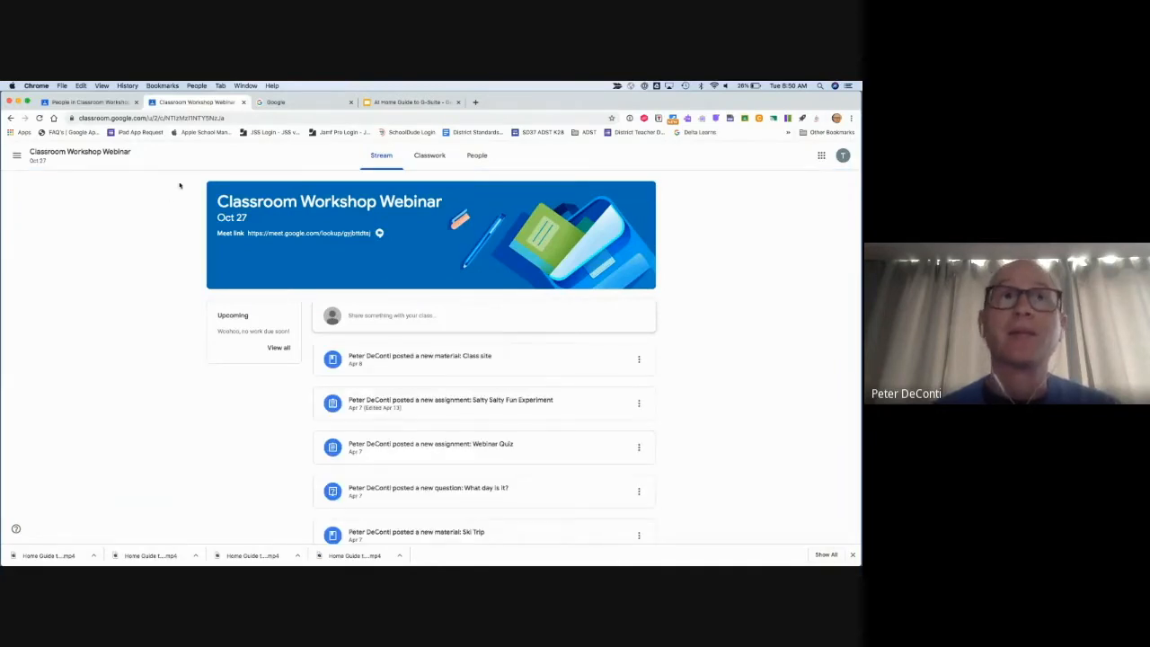
left_click(297, 101)
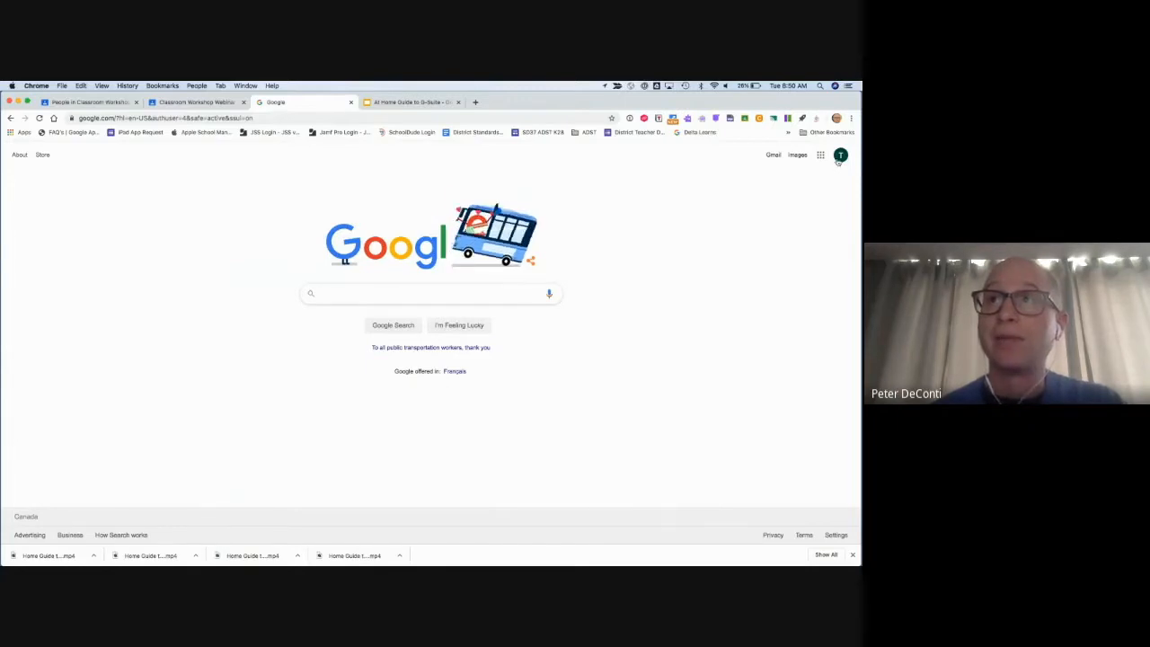
Launch Classroom under the second student account and continue past the welcome screen.
left_click(840, 155)
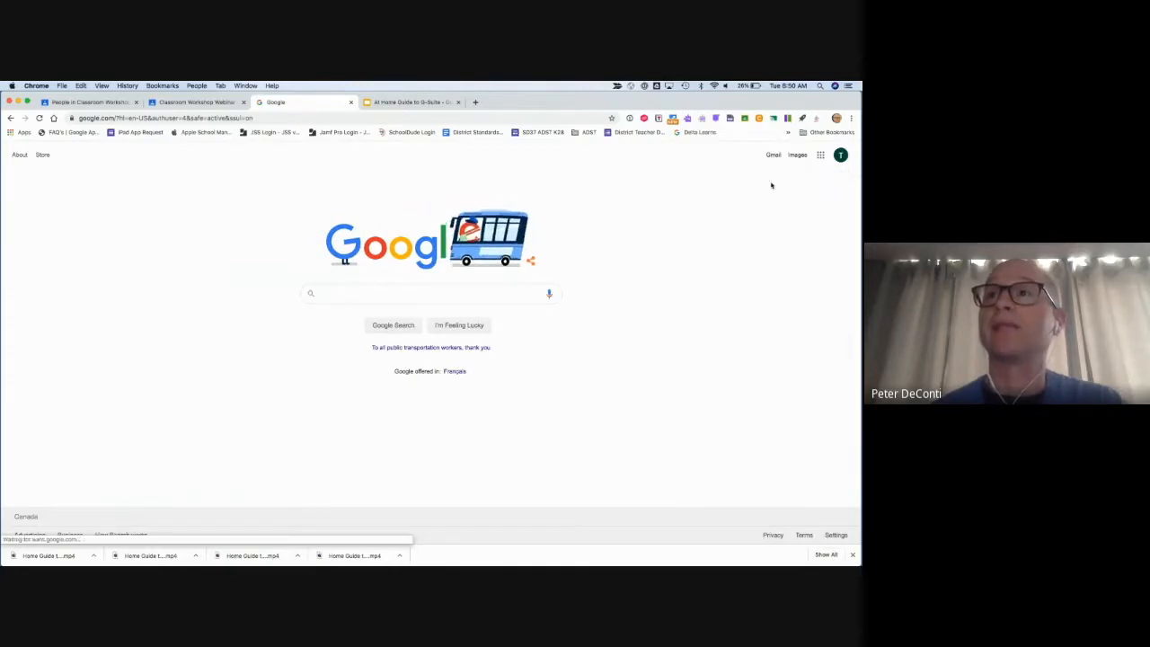
left_click(819, 154)
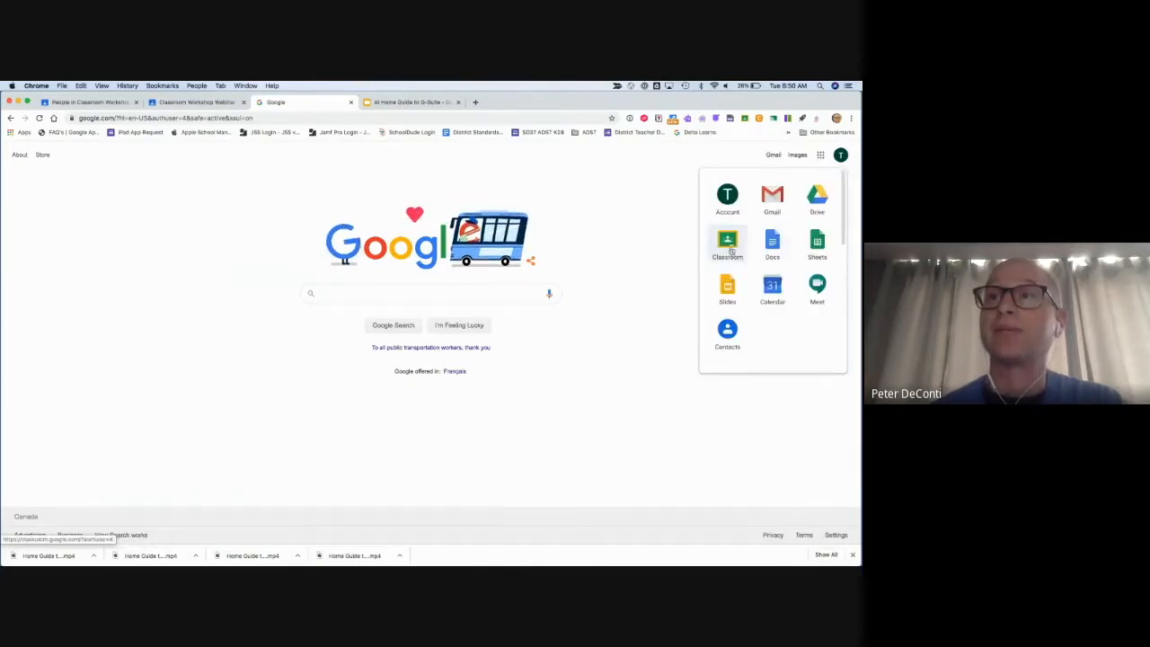
left_click(726, 243)
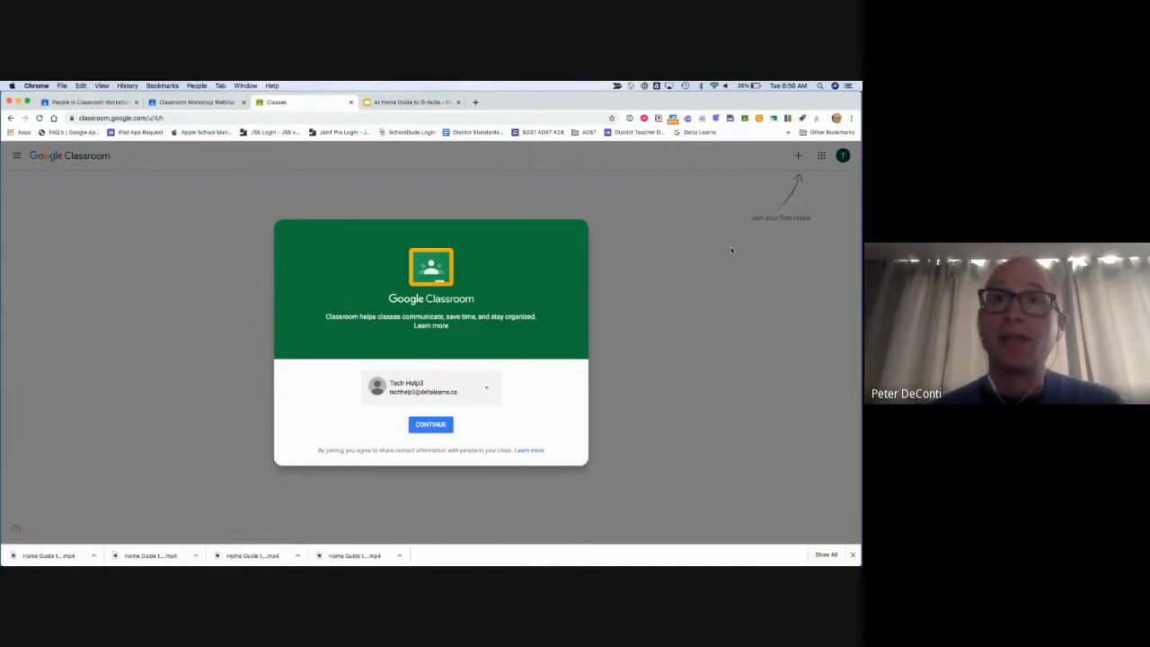
mouse_move(622, 371)
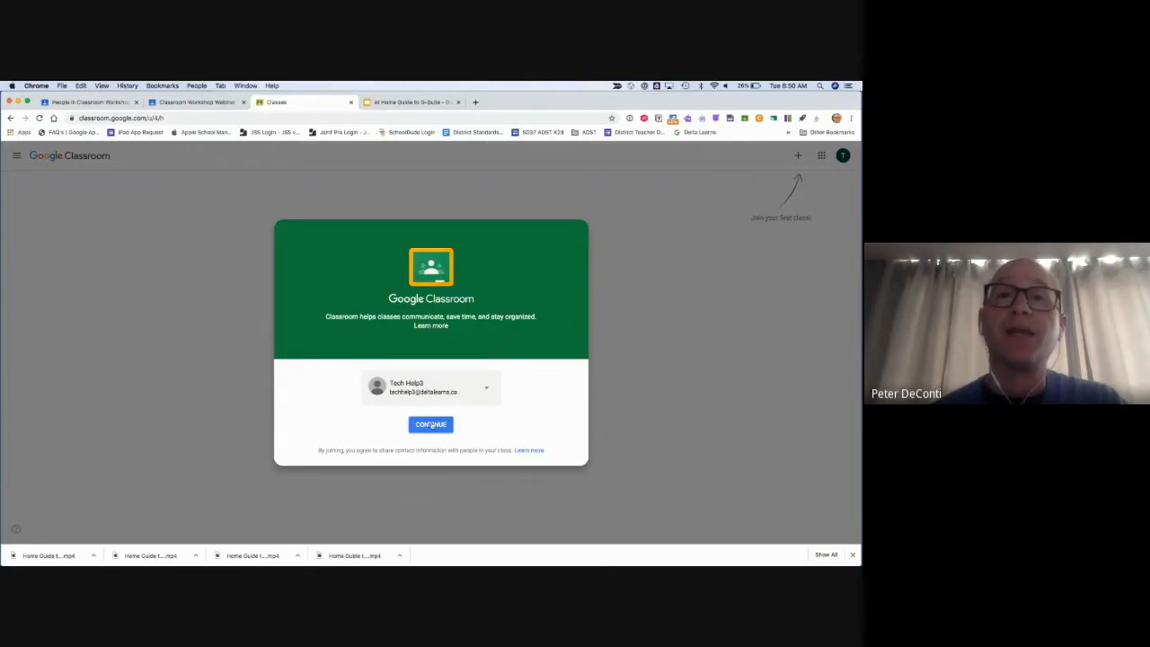
left_click(431, 424)
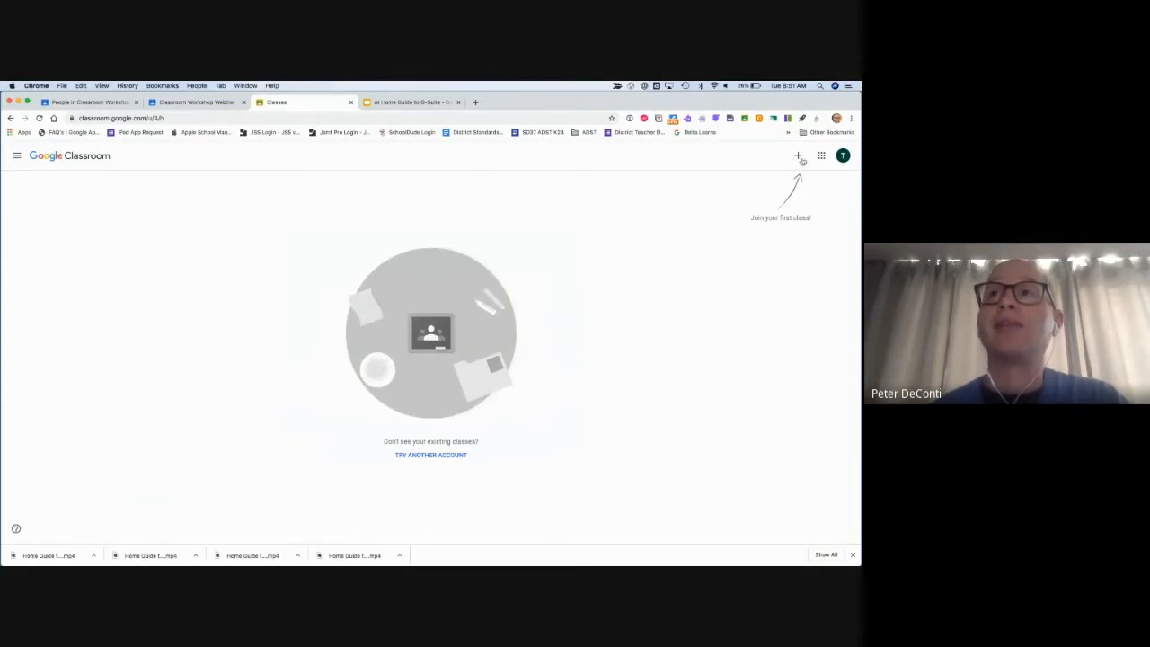
left_click(798, 154)
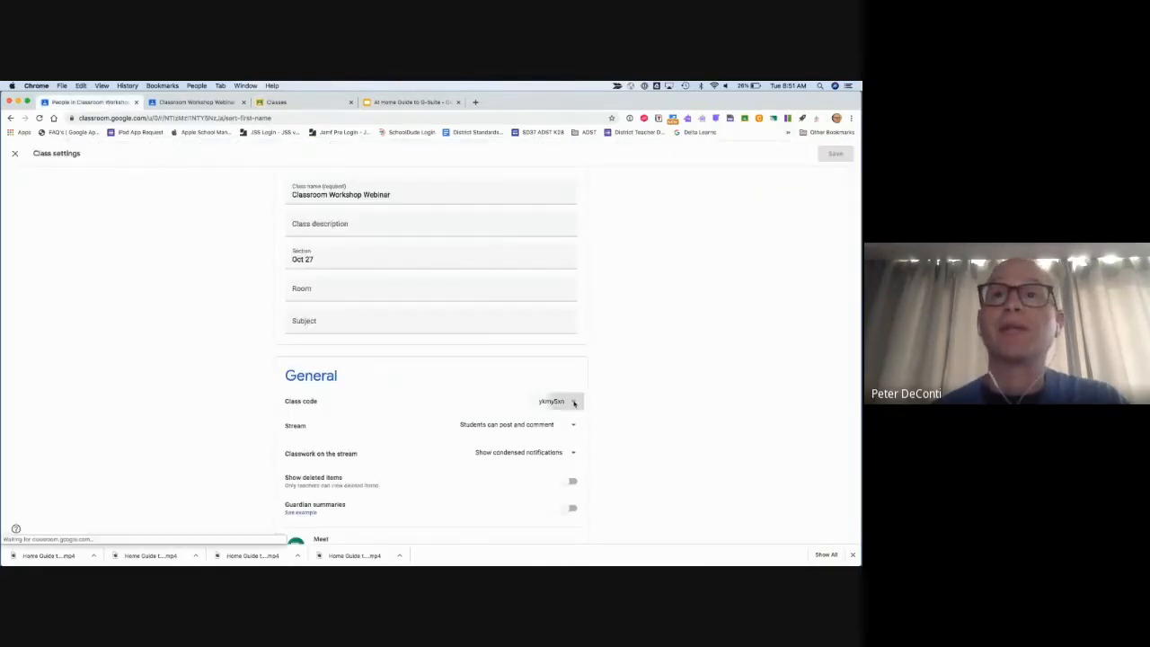
left_click(550, 401)
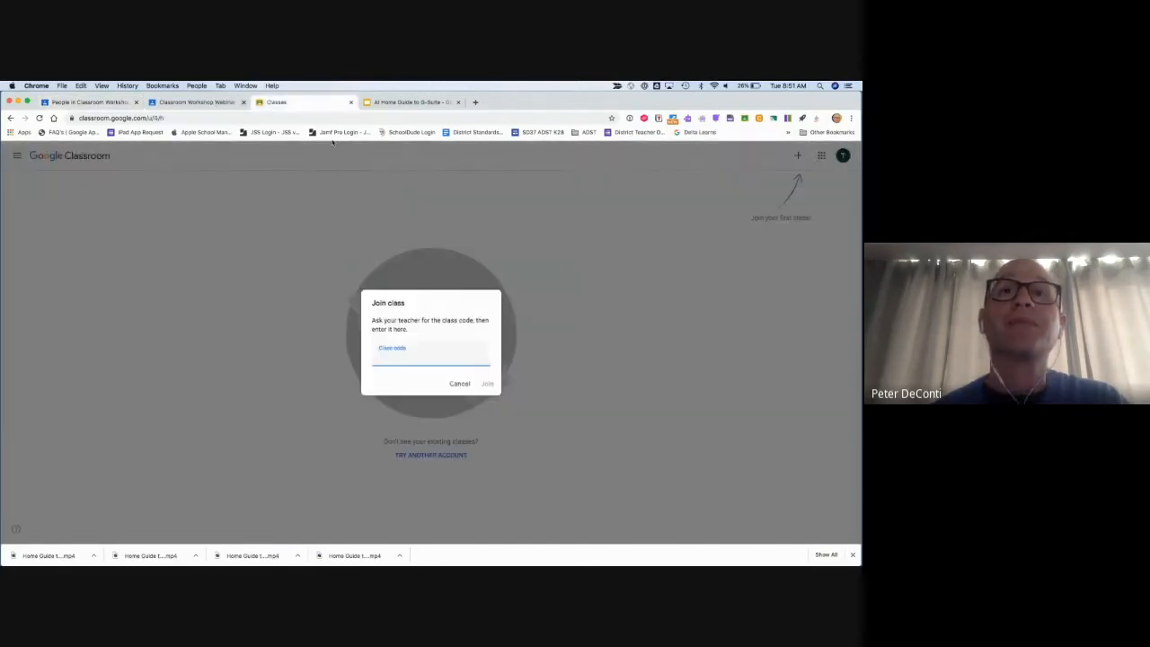
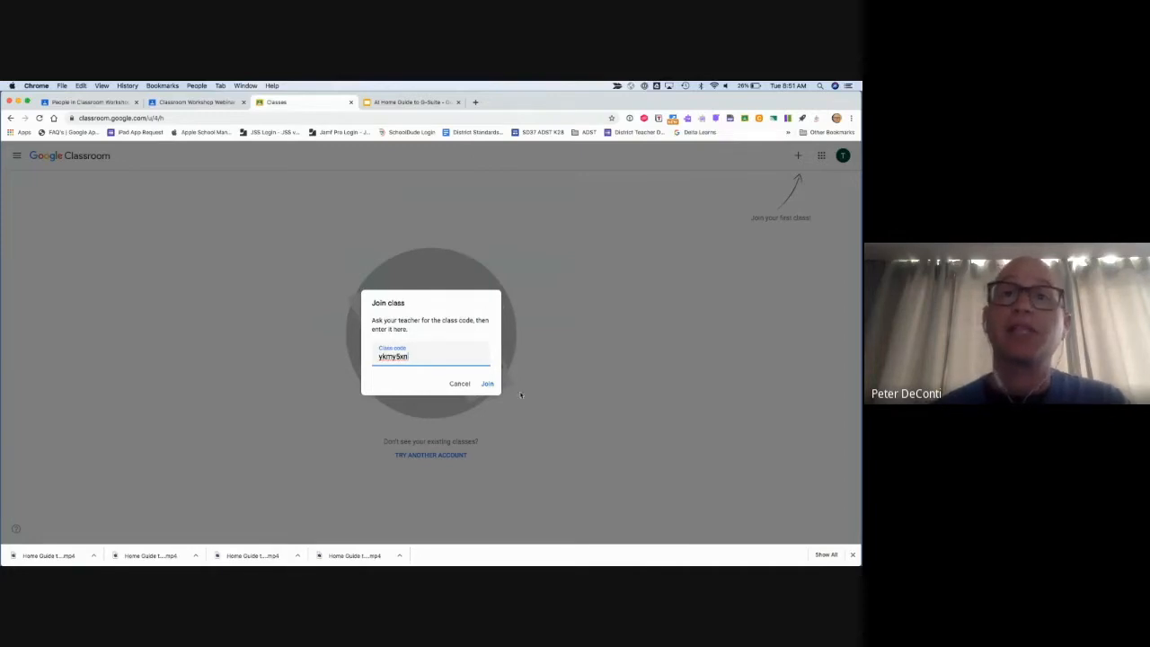
left_click(487, 384)
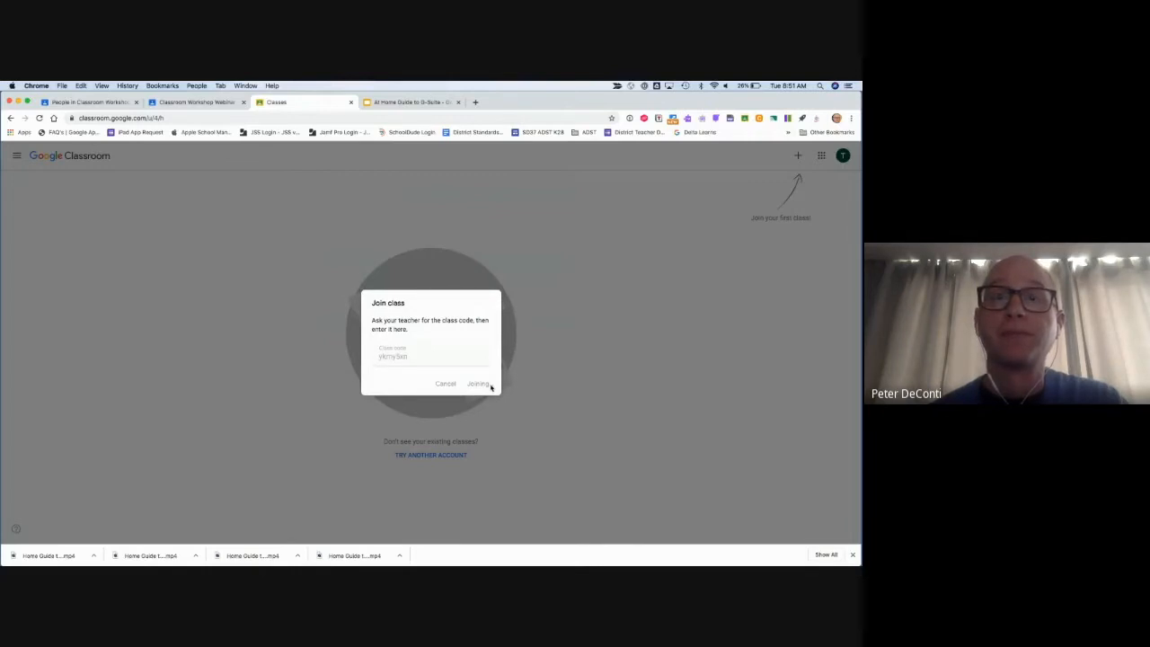
left_click(478, 384)
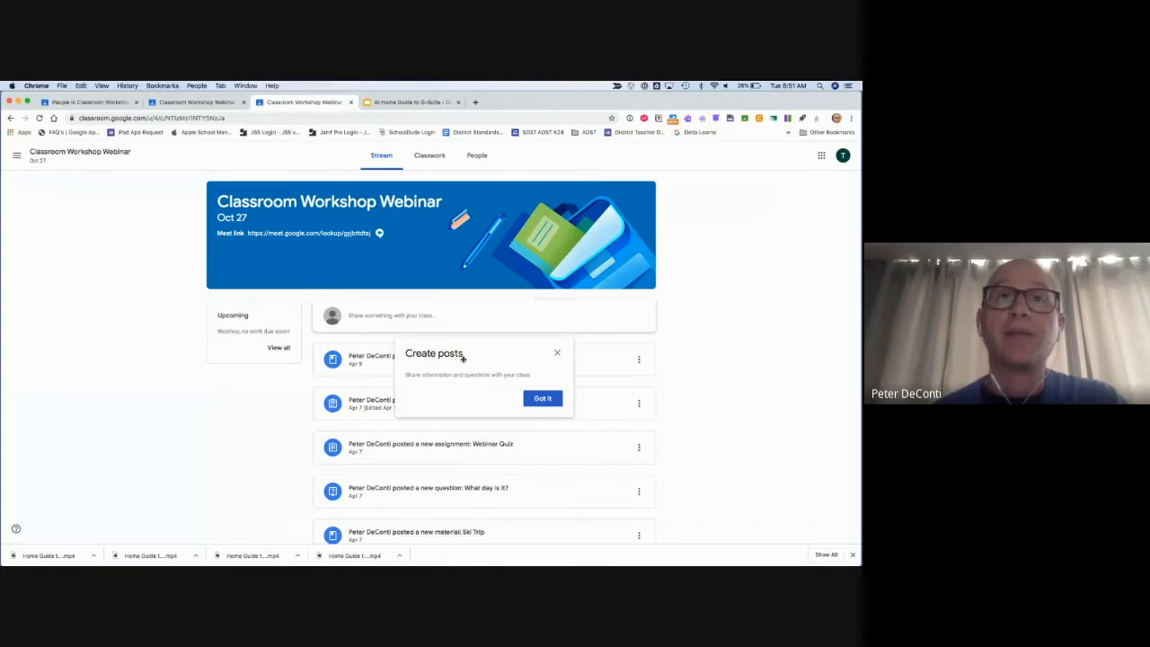
mouse_move(428, 381)
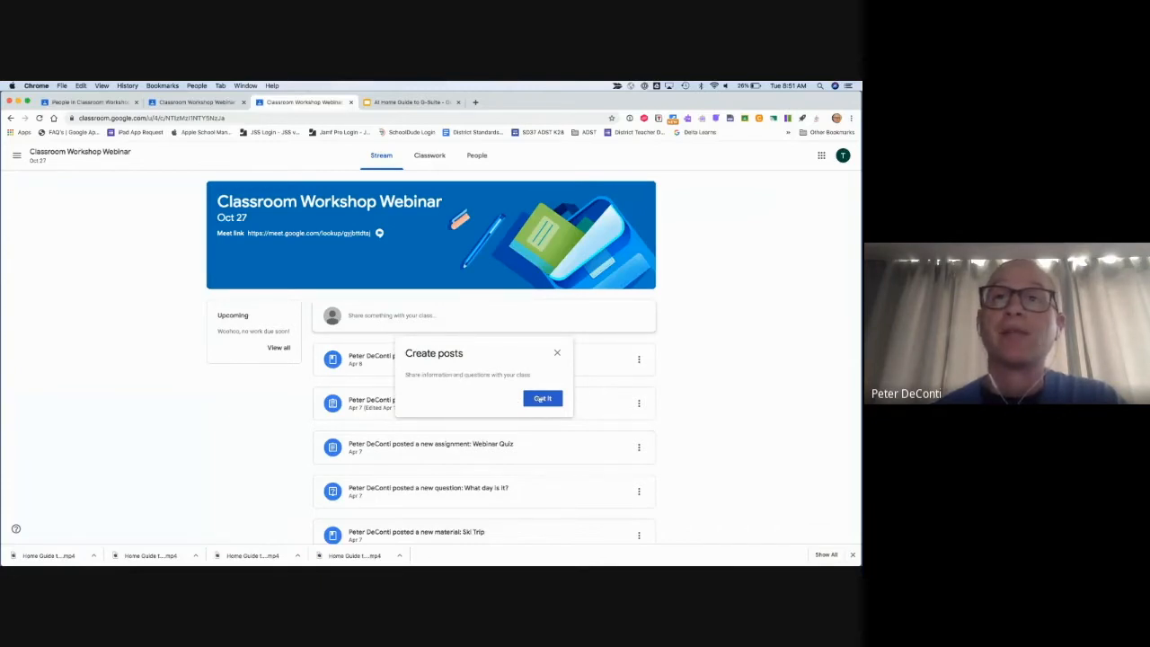
Dismiss the Create posts tip on the class stream.
left_click(543, 399)
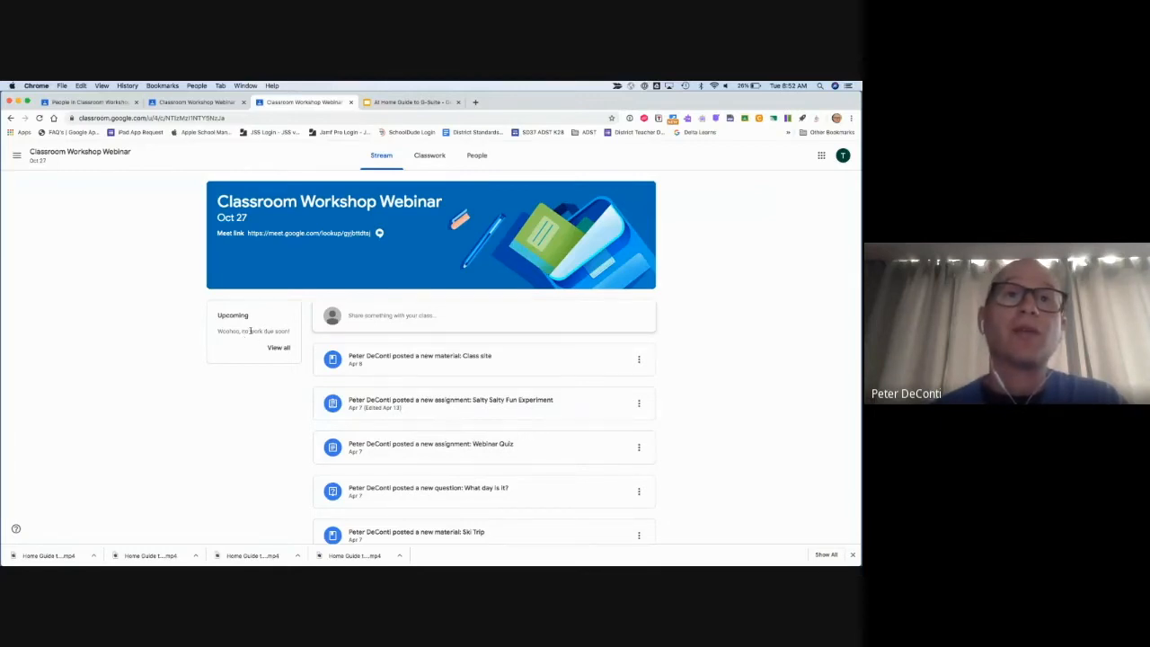
mouse_move(255, 341)
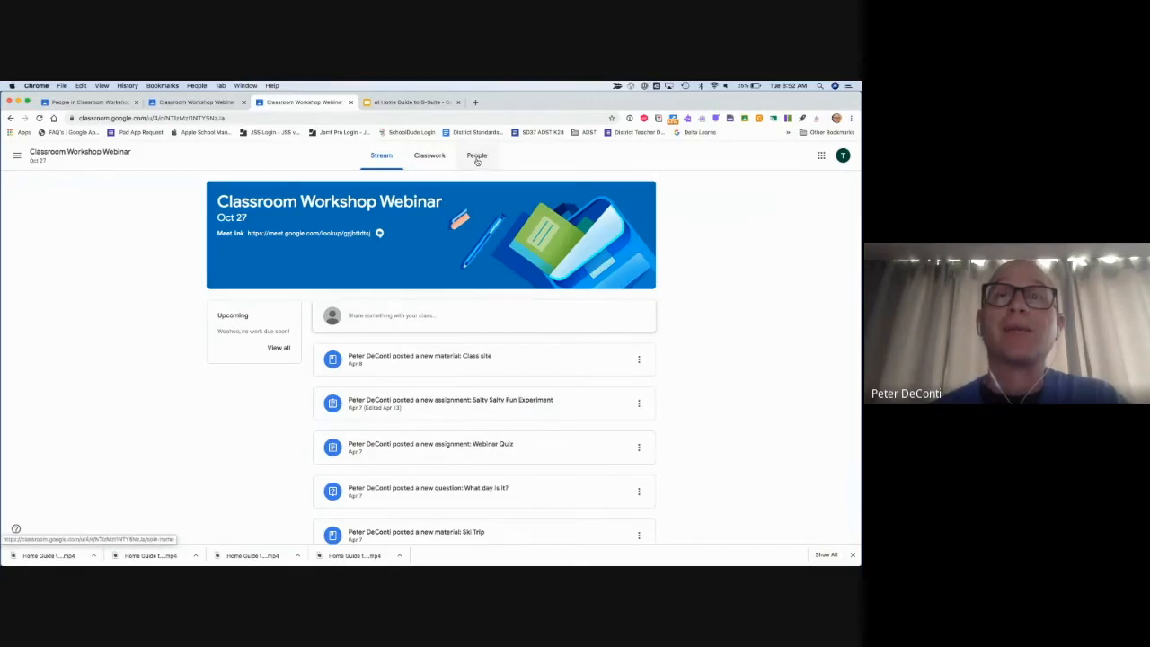
View the People roster, then go to the Classwork page.
left_click(476, 155)
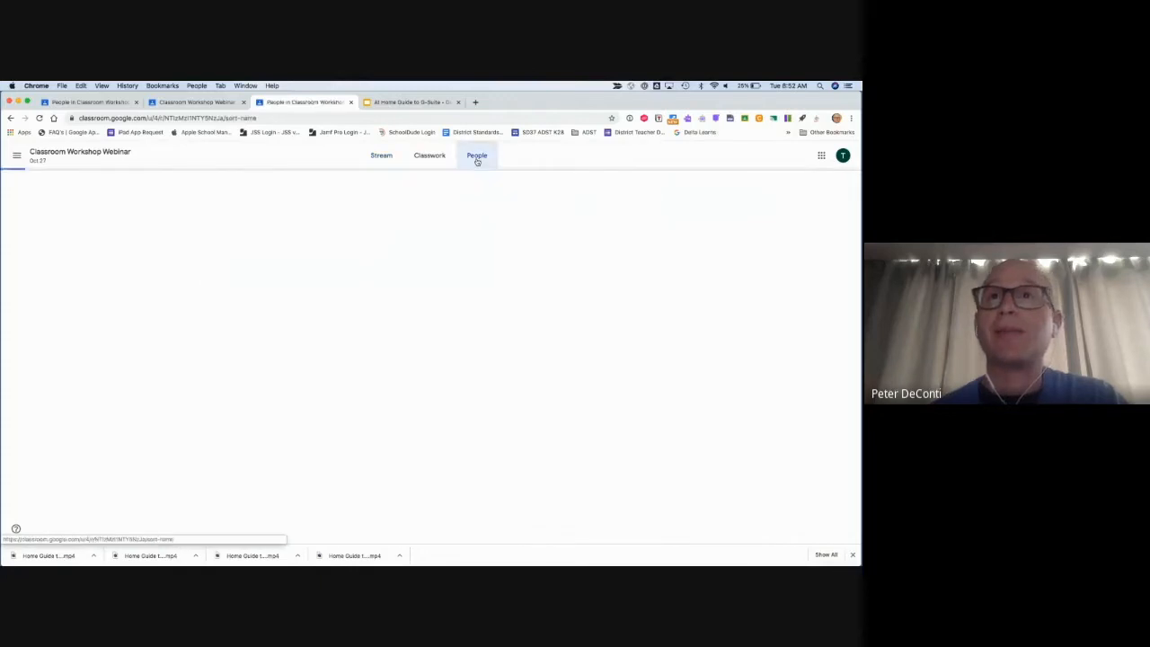
left_click(477, 155)
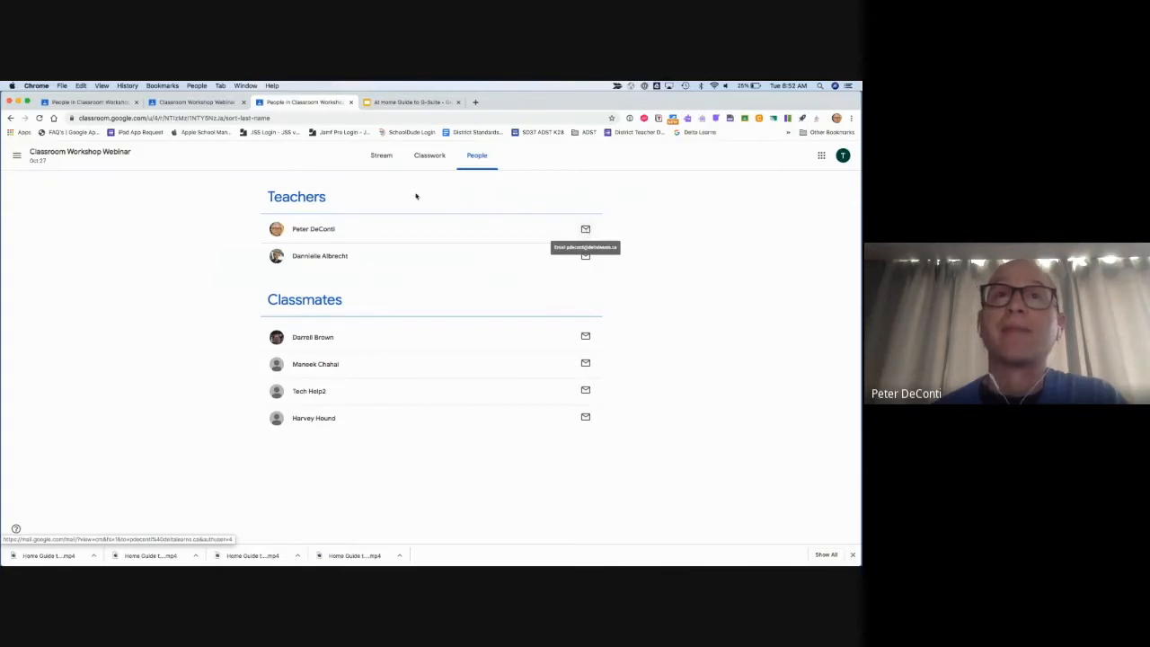
left_click(428, 155)
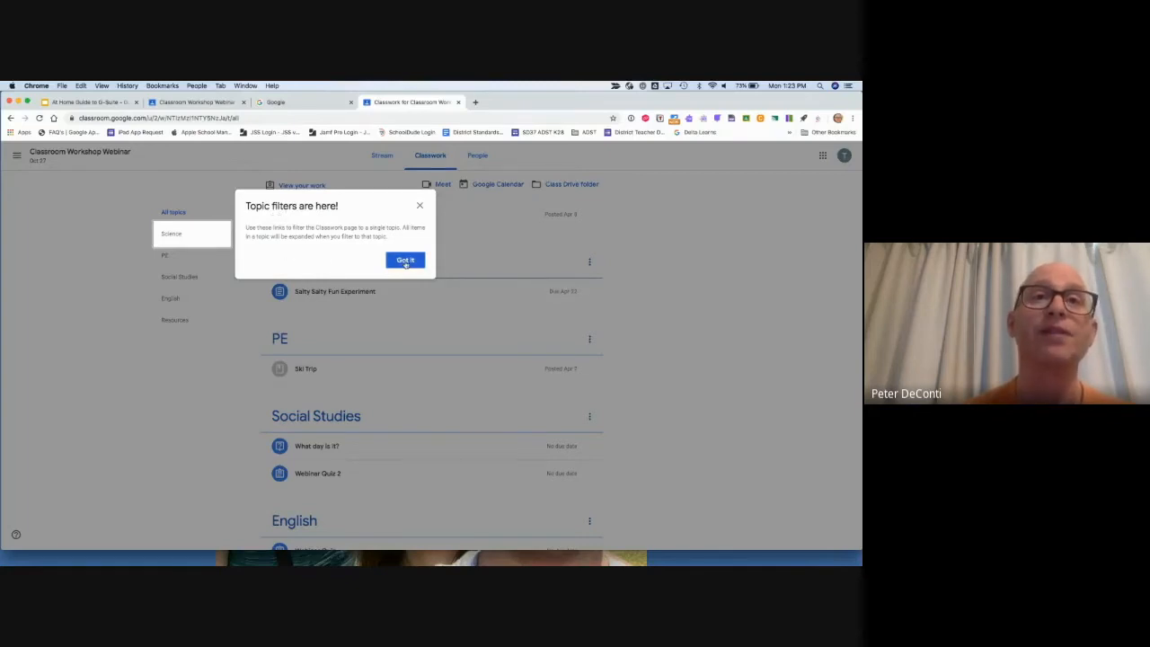
left_click(404, 259)
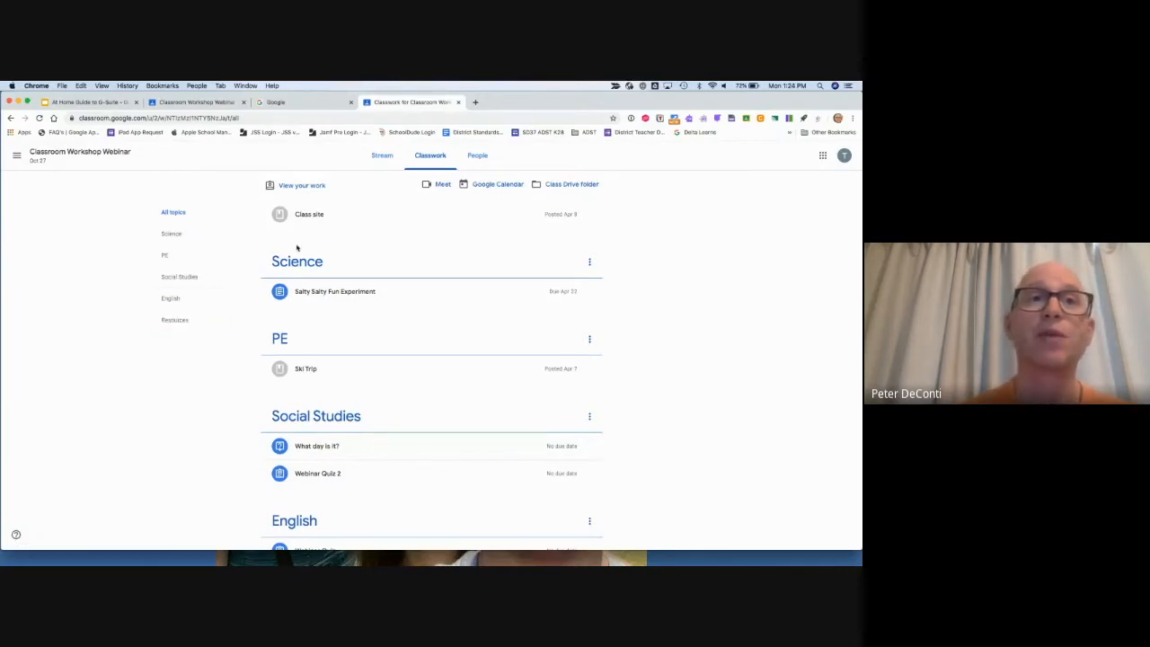
scroll("down", 3)
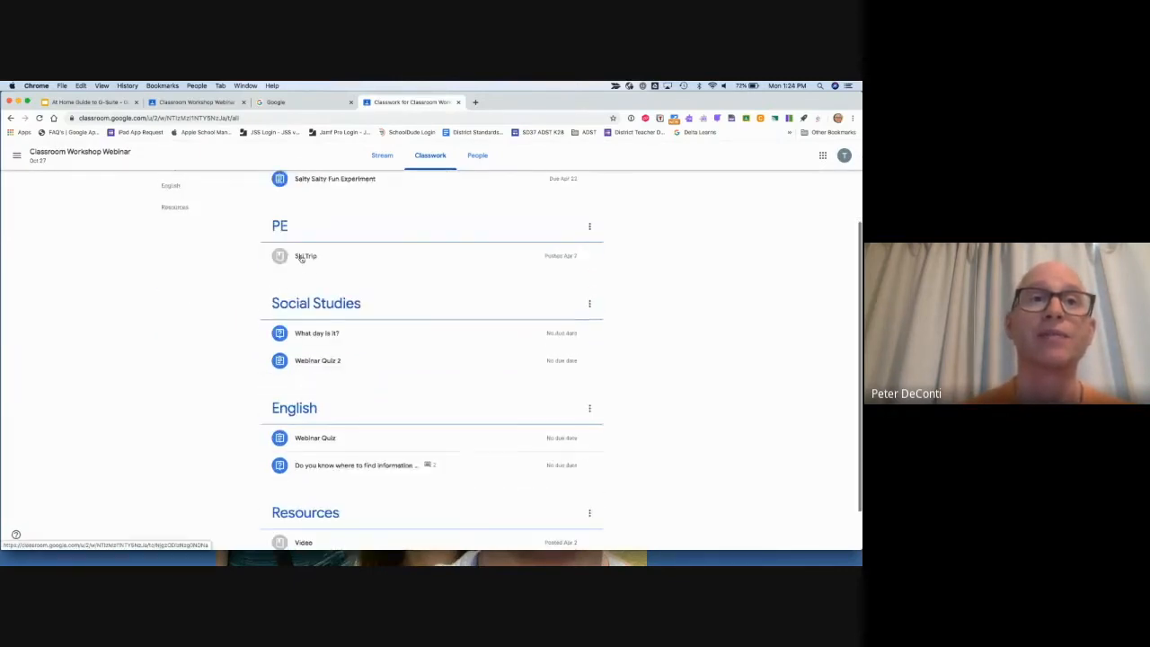
scroll("down", 3)
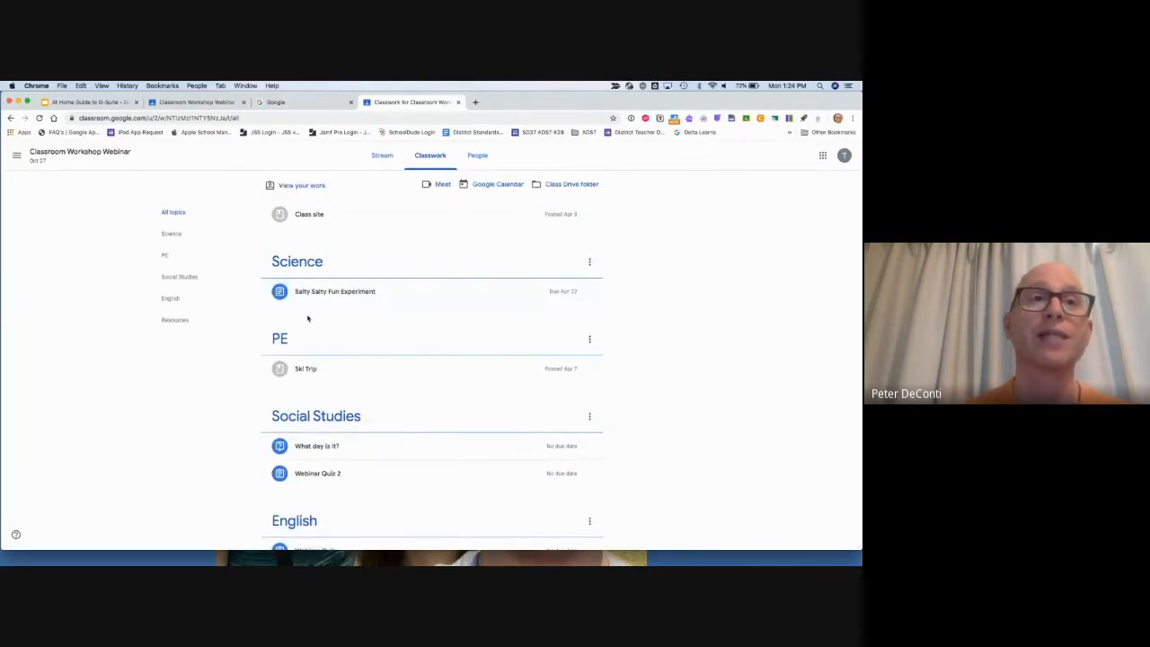
mouse_move(675, 287)
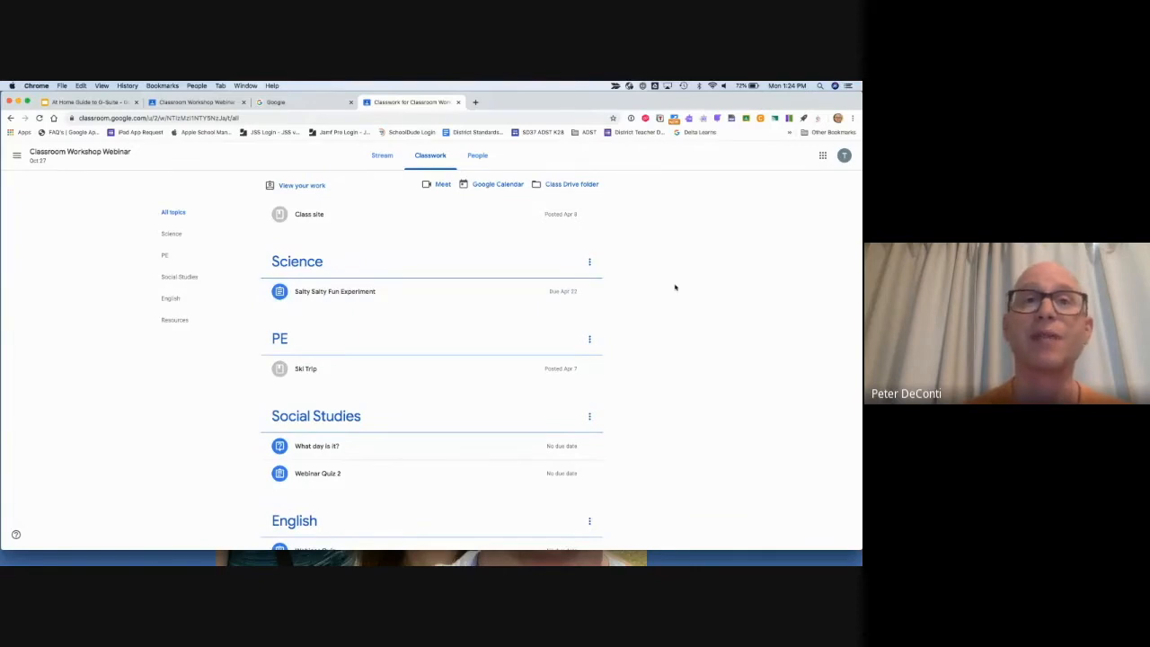
scroll("down", 3)
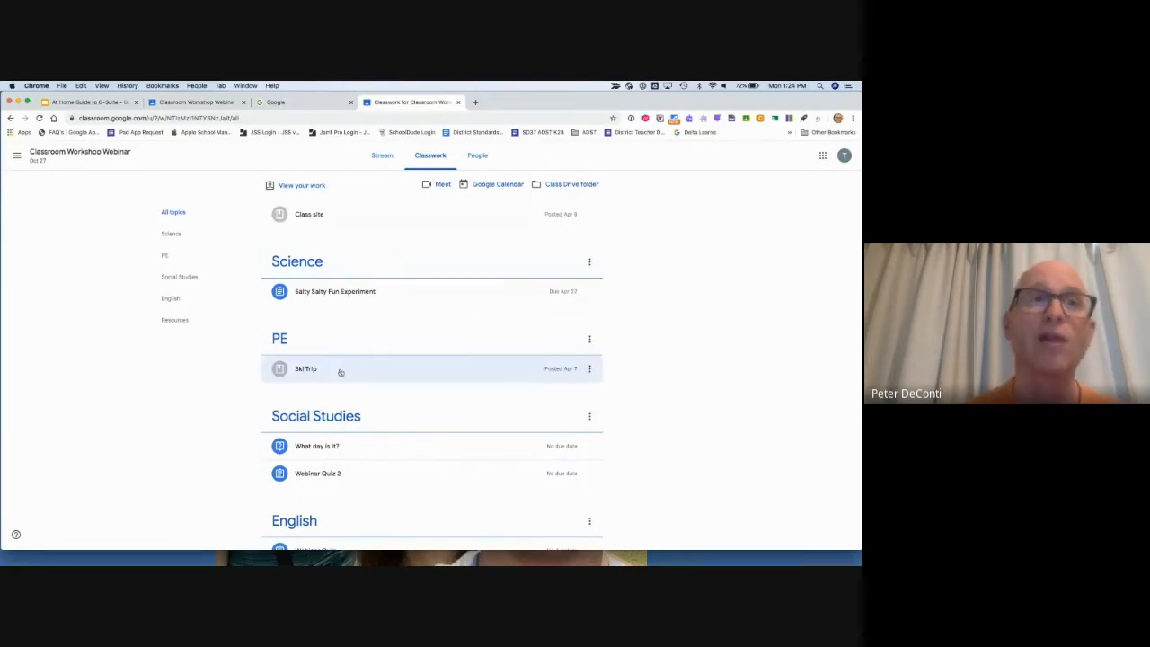
mouse_move(180, 277)
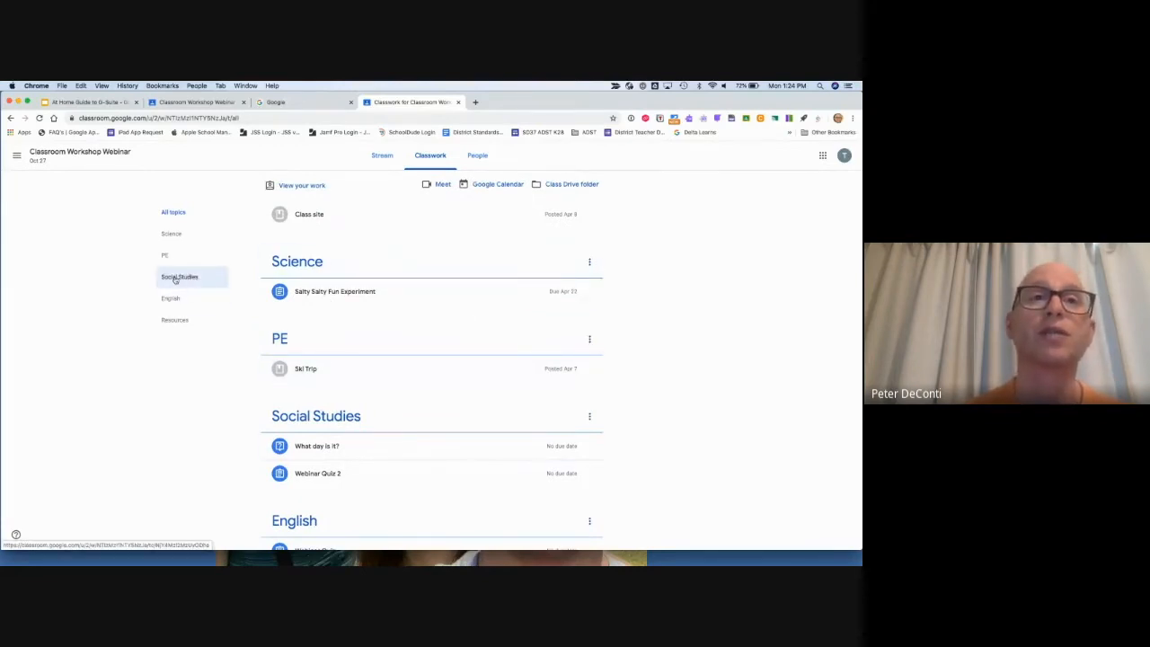
left_click(180, 276)
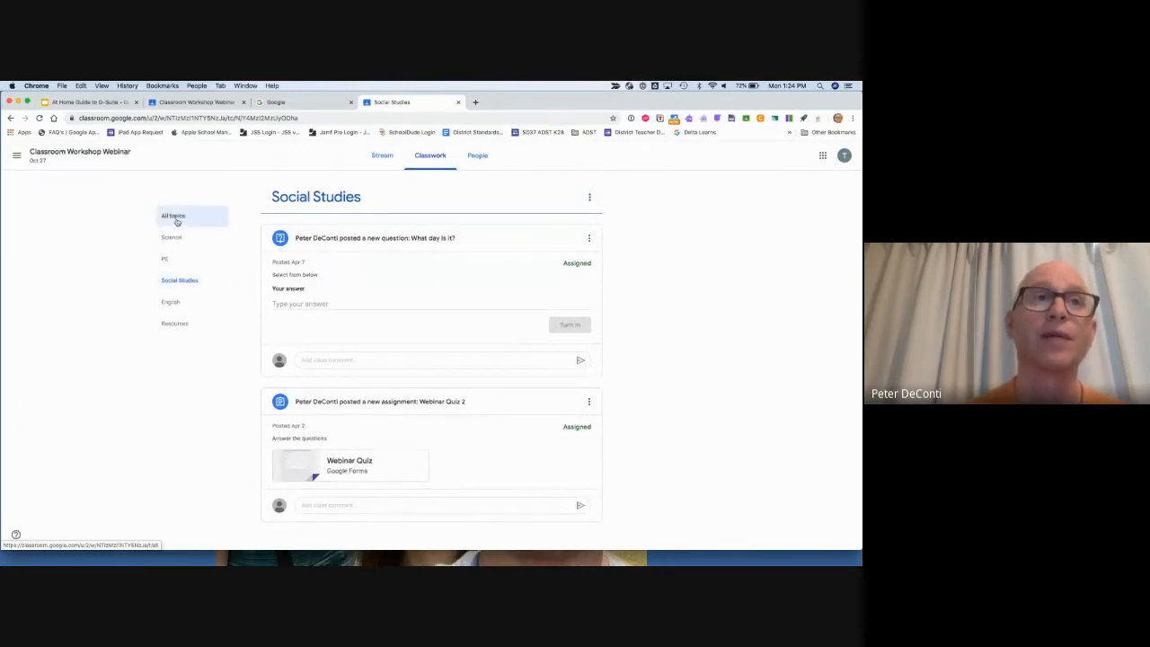
left_click(173, 212)
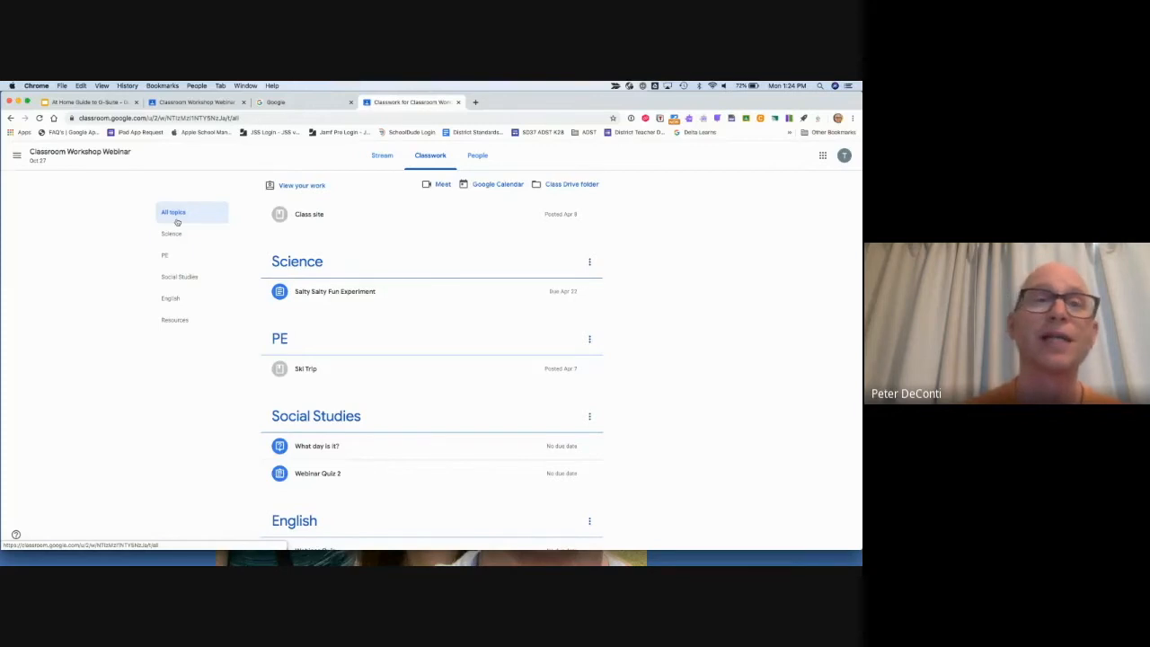
mouse_move(314, 320)
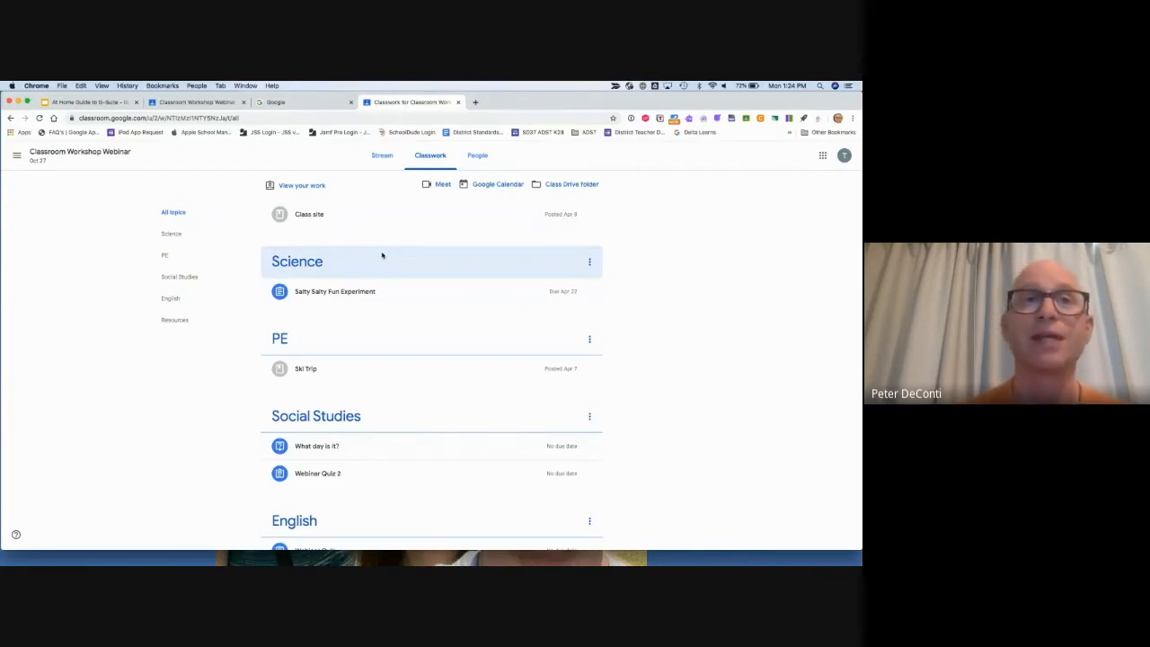
Expand Salty Salty Fun Experiment, view the full assignment and dismiss the turn-in tip.
left_click(334, 291)
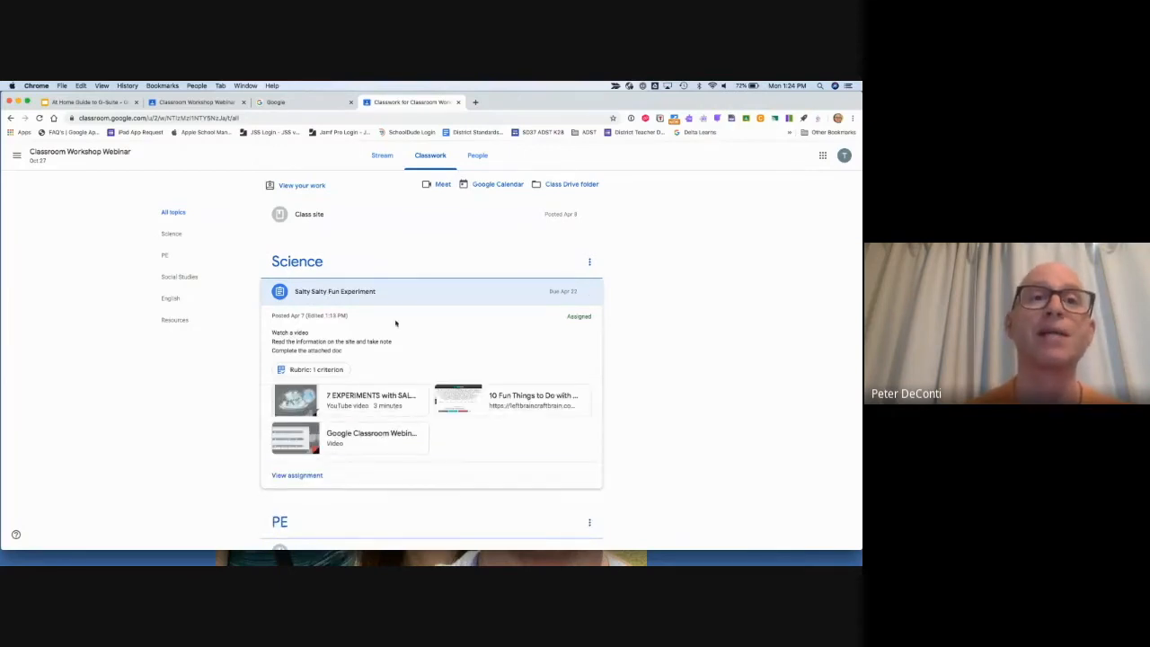
scroll("down", 3)
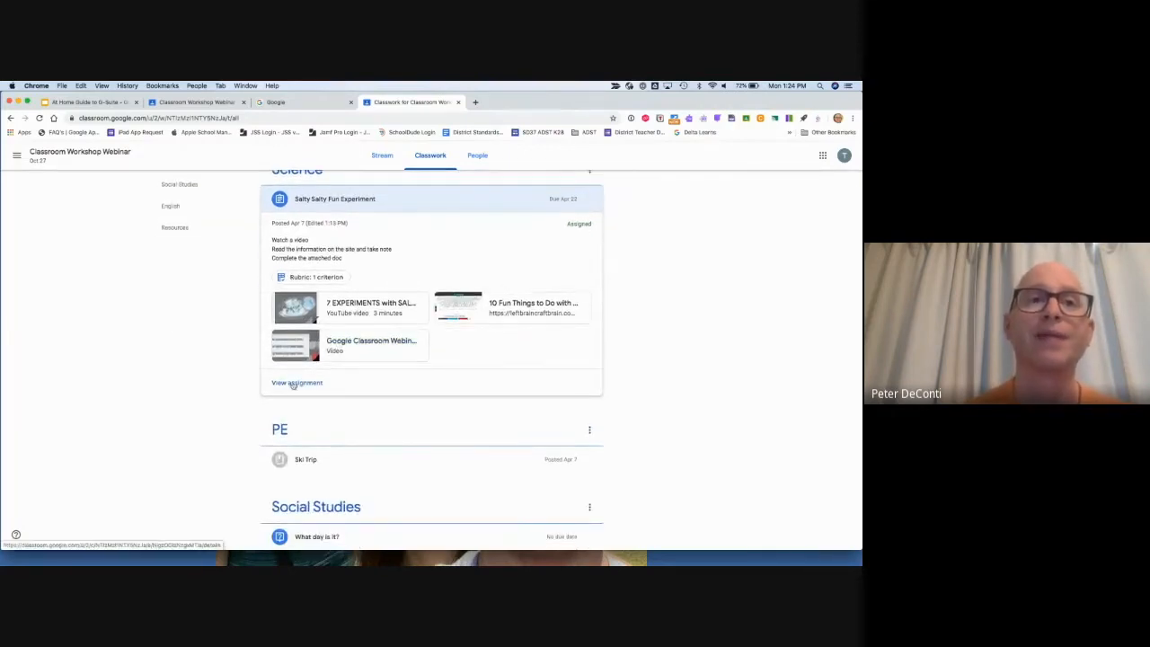
left_click(297, 383)
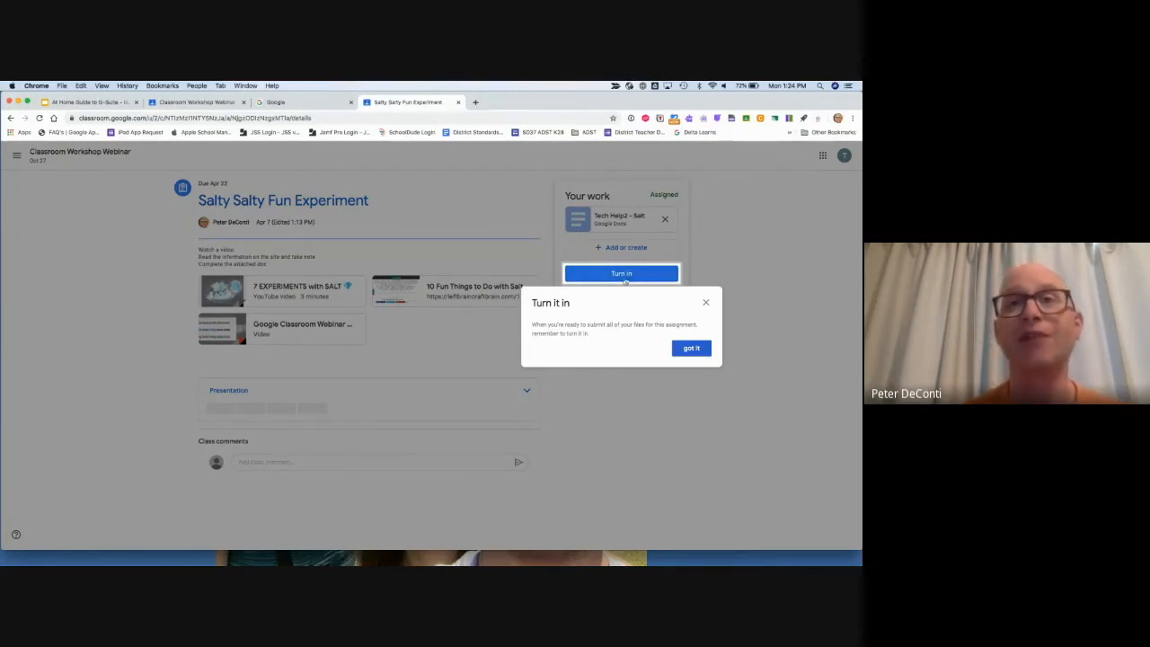
left_click(690, 349)
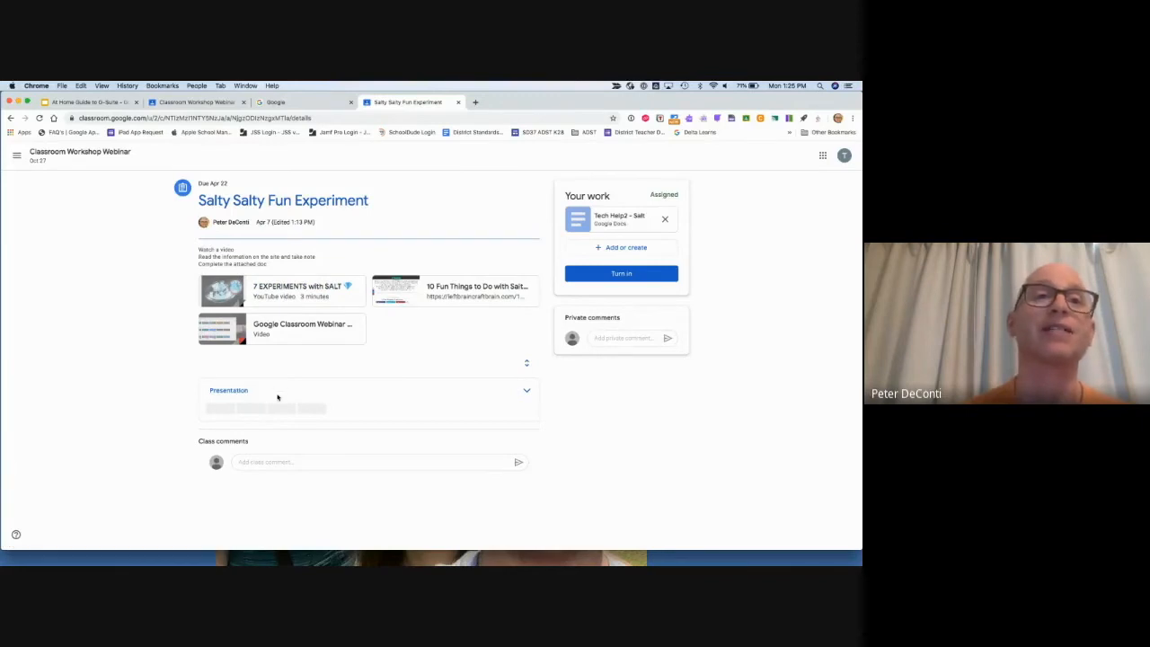
mouse_move(296, 285)
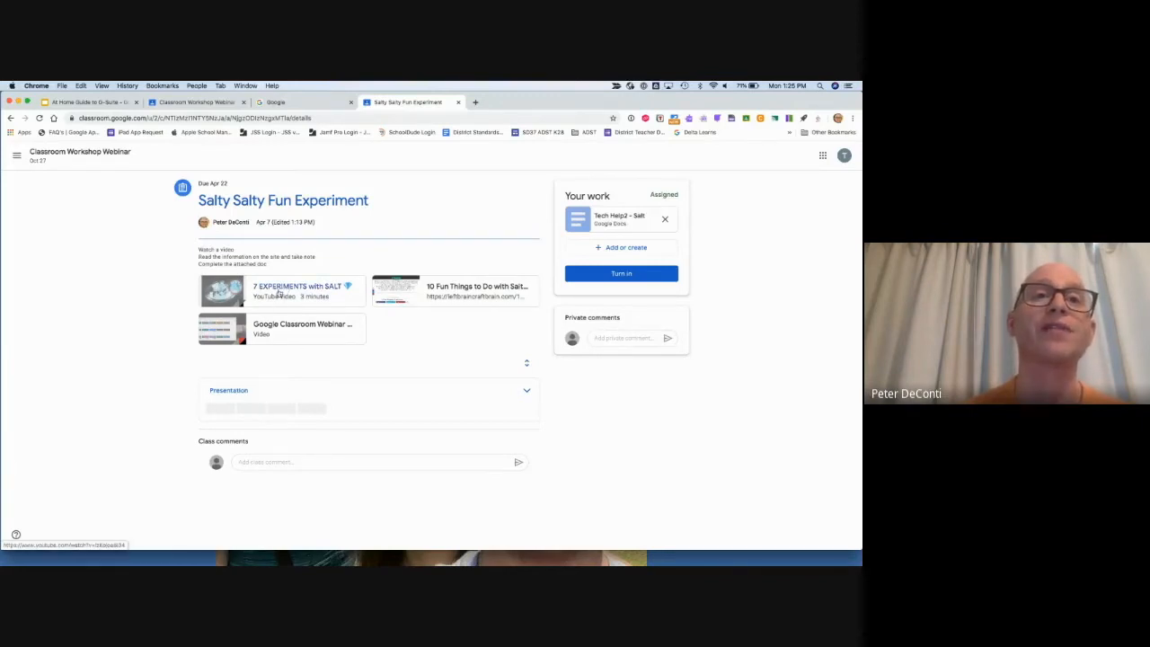
mouse_move(296, 292)
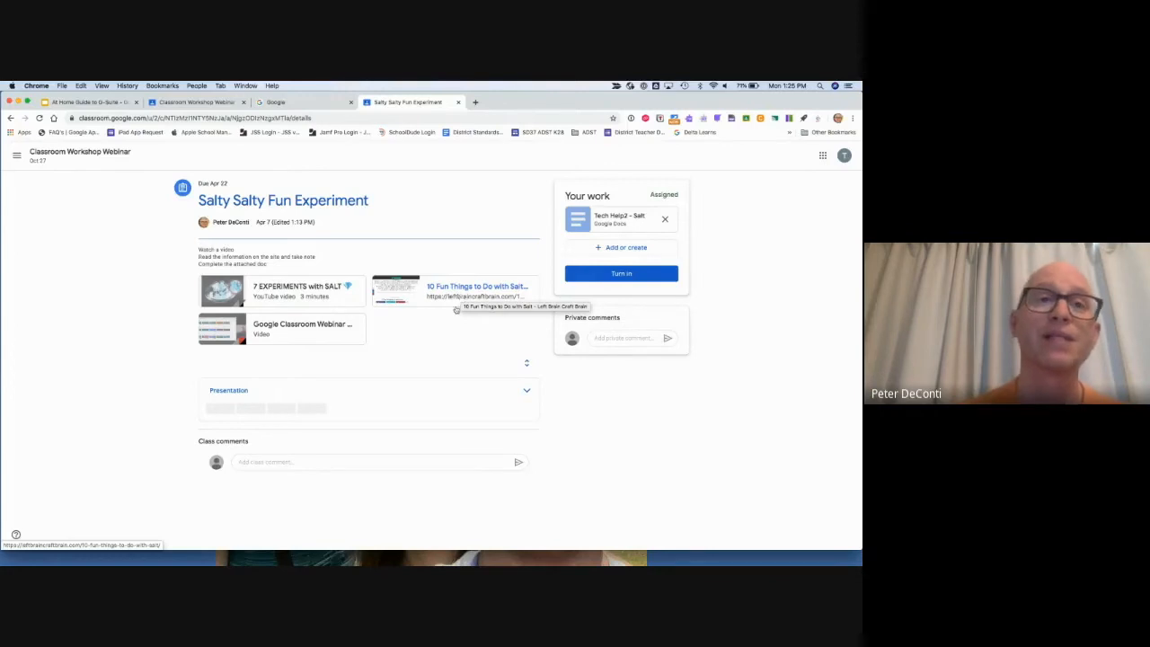
mouse_move(276, 395)
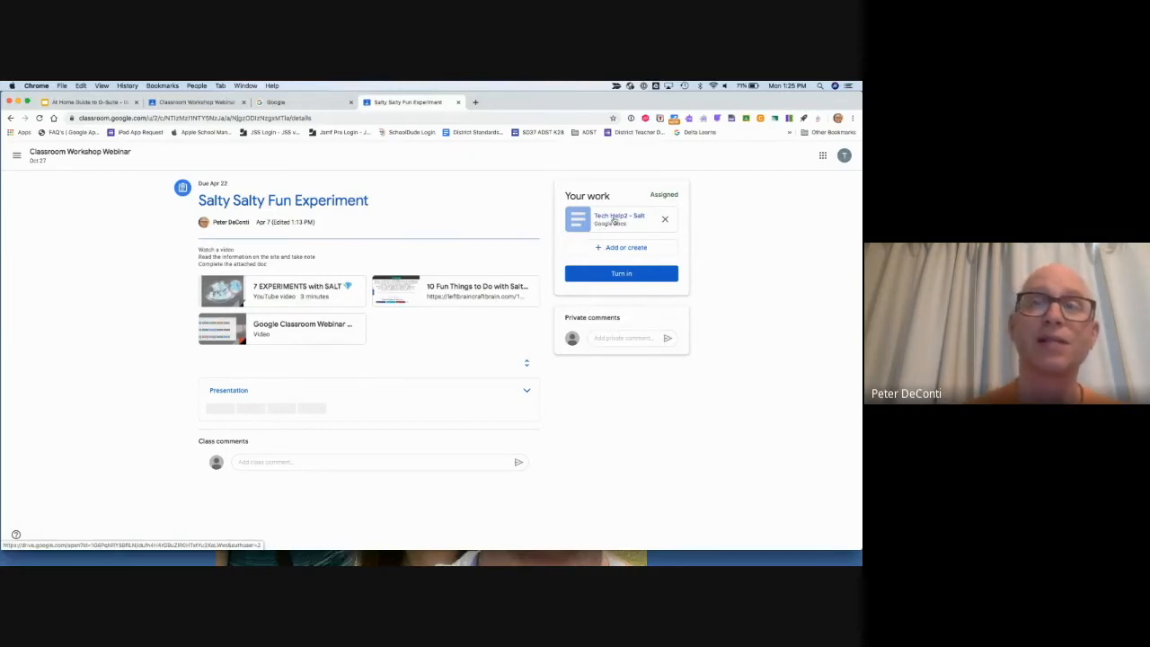
Open the attached salt worksheet doc and answer the first question with 'China'.
left_click(620, 219)
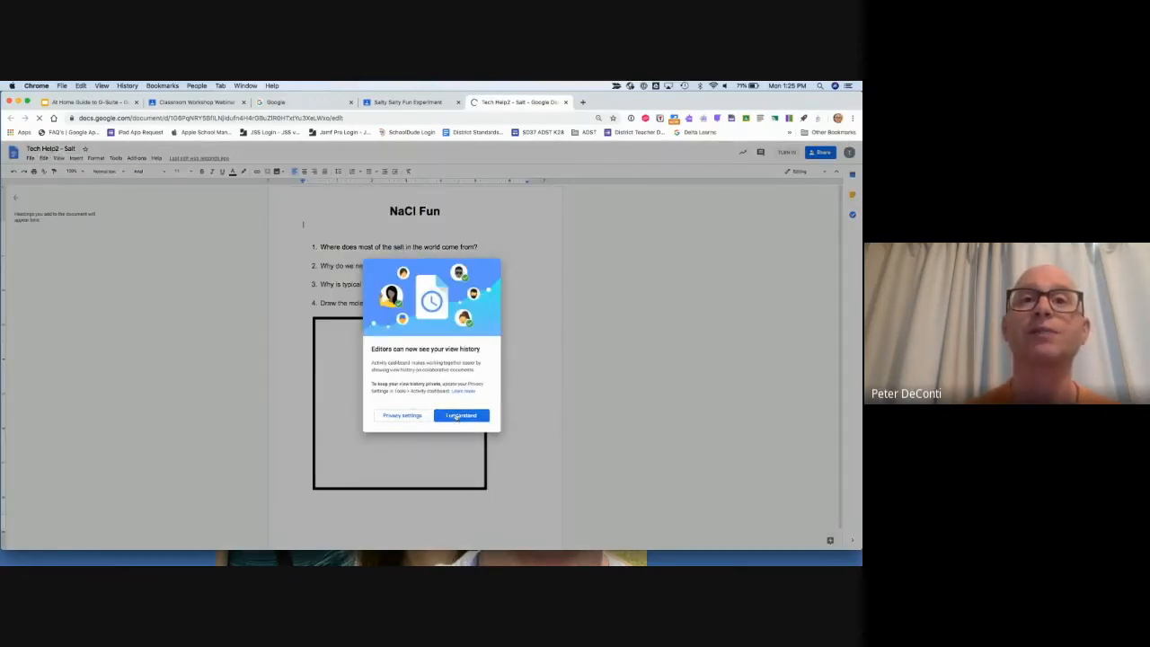
left_click(460, 415)
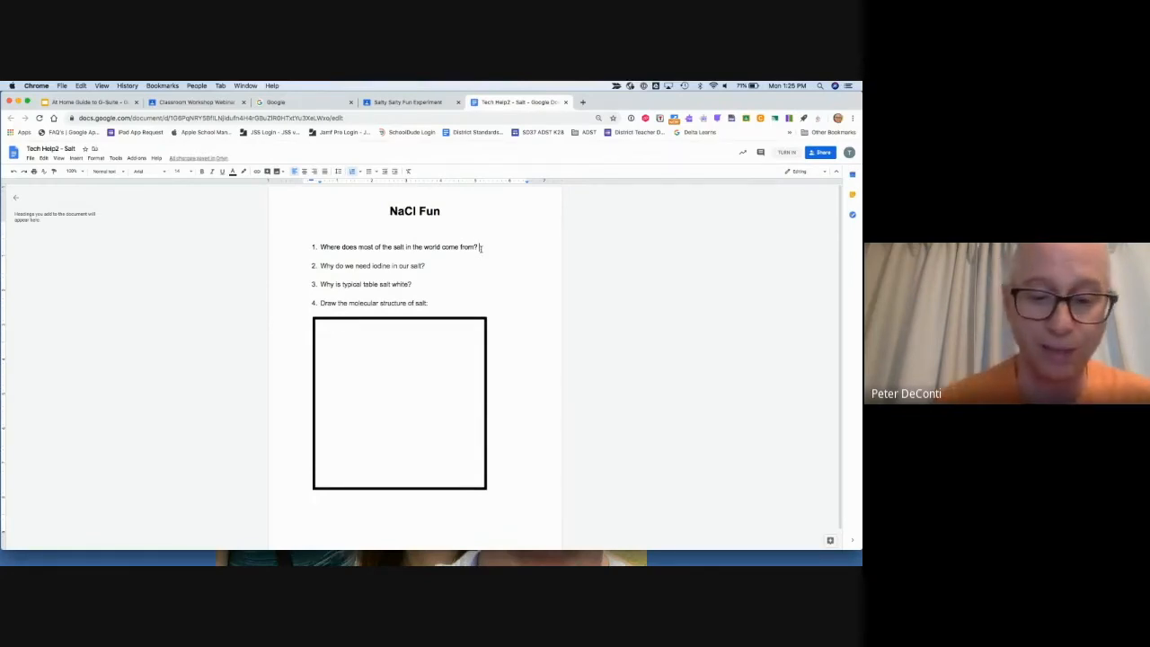
type("China")
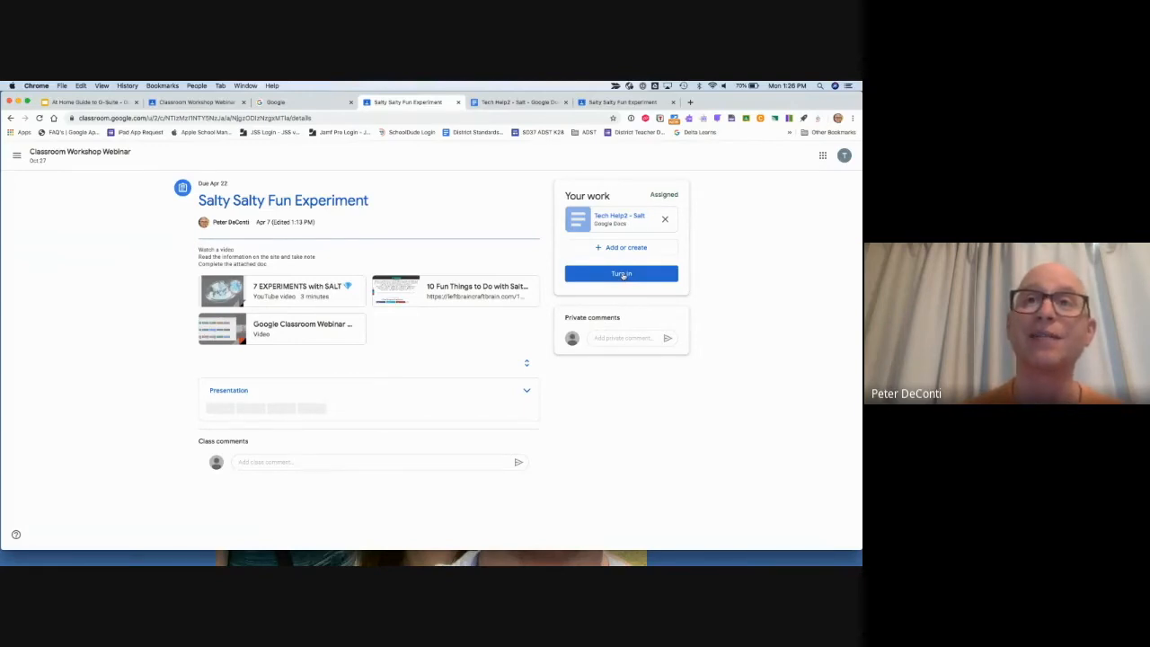
Turn in the assignment and confirm the submission.
left_click(621, 273)
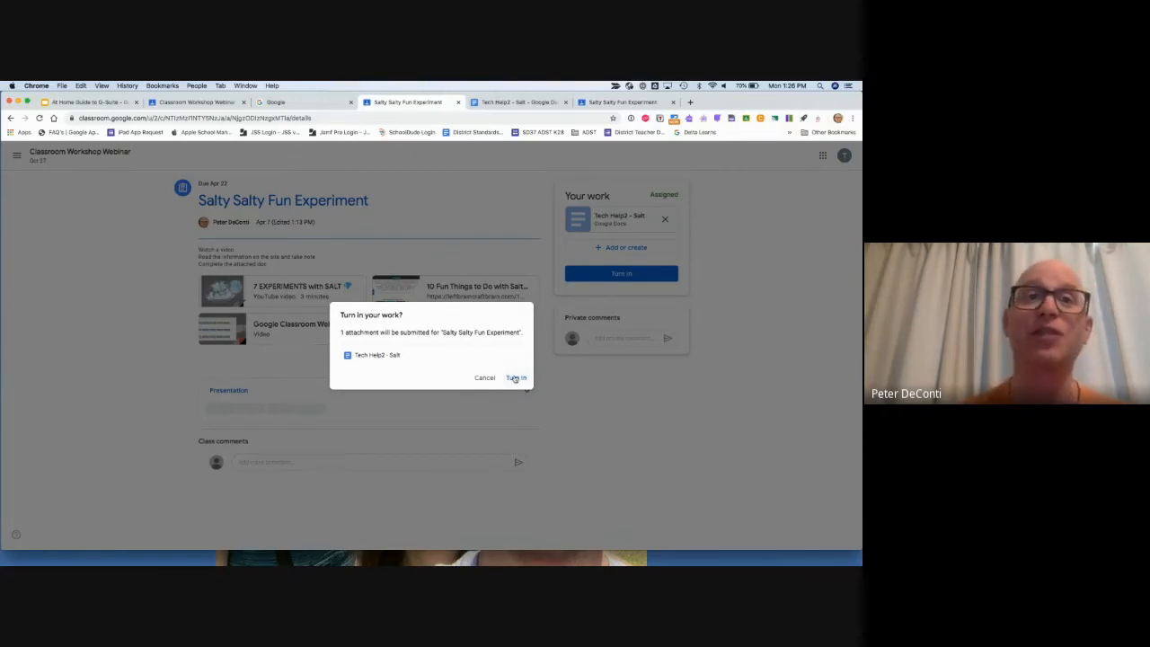
left_click(516, 378)
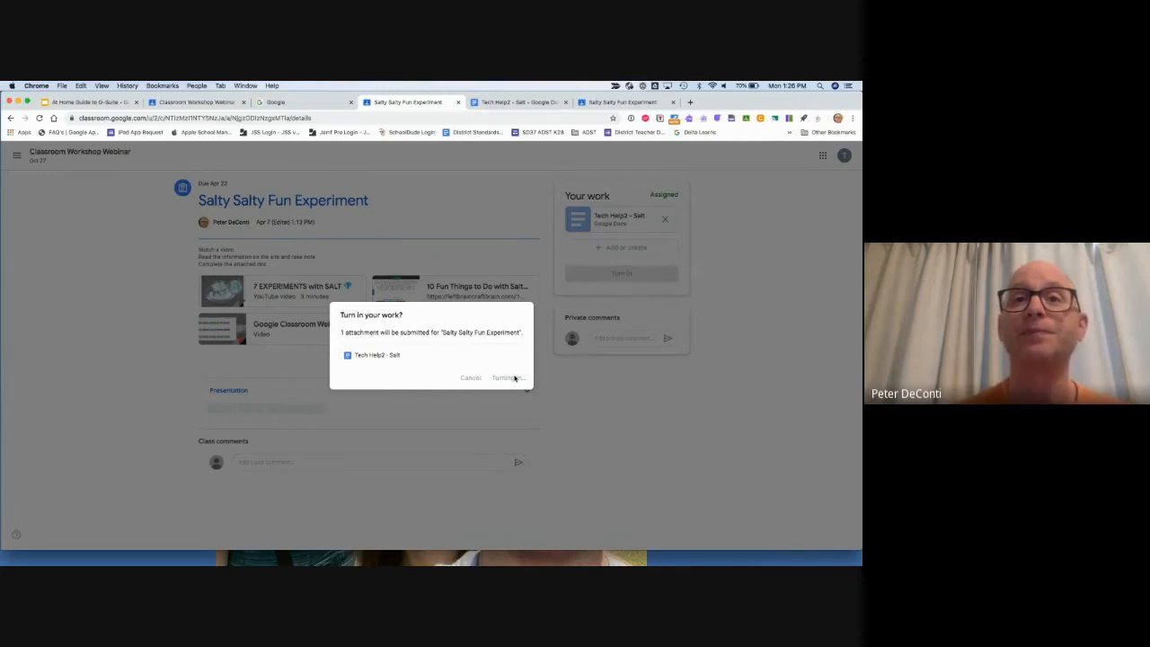
left_click(509, 378)
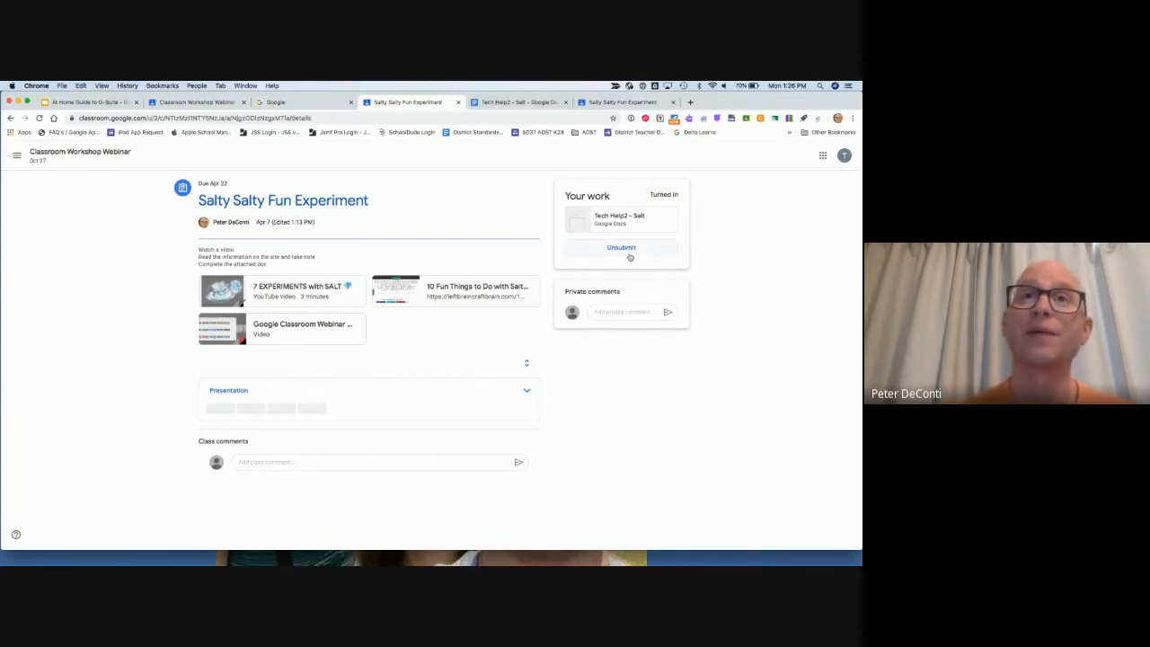
mouse_move(625, 406)
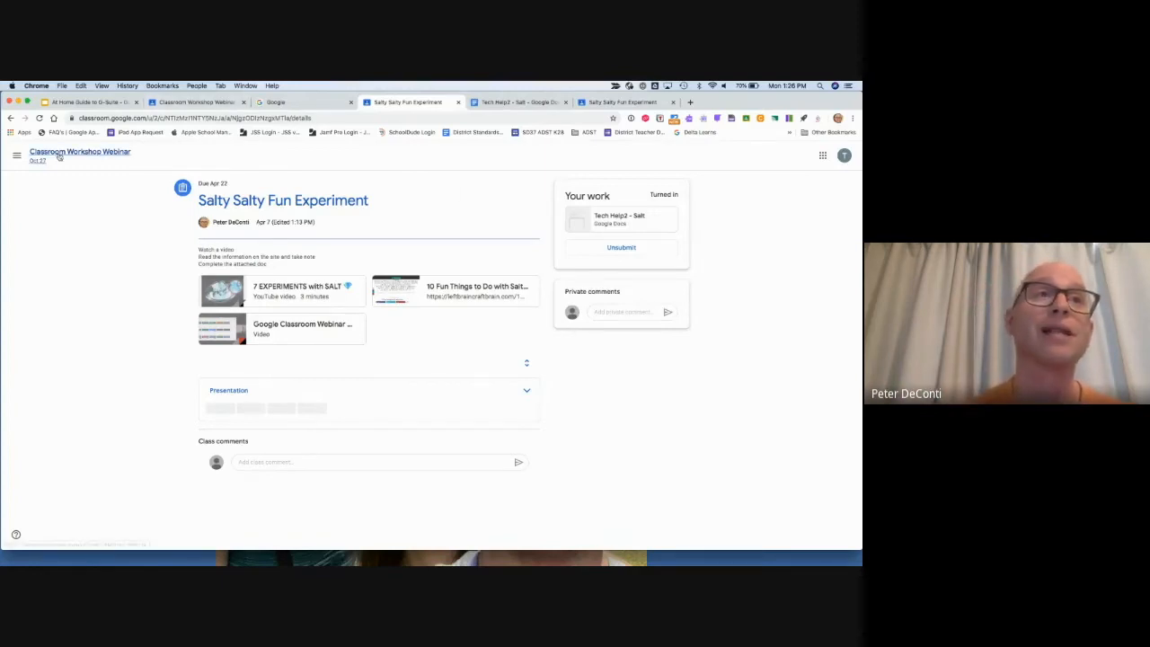
left_click(79, 151)
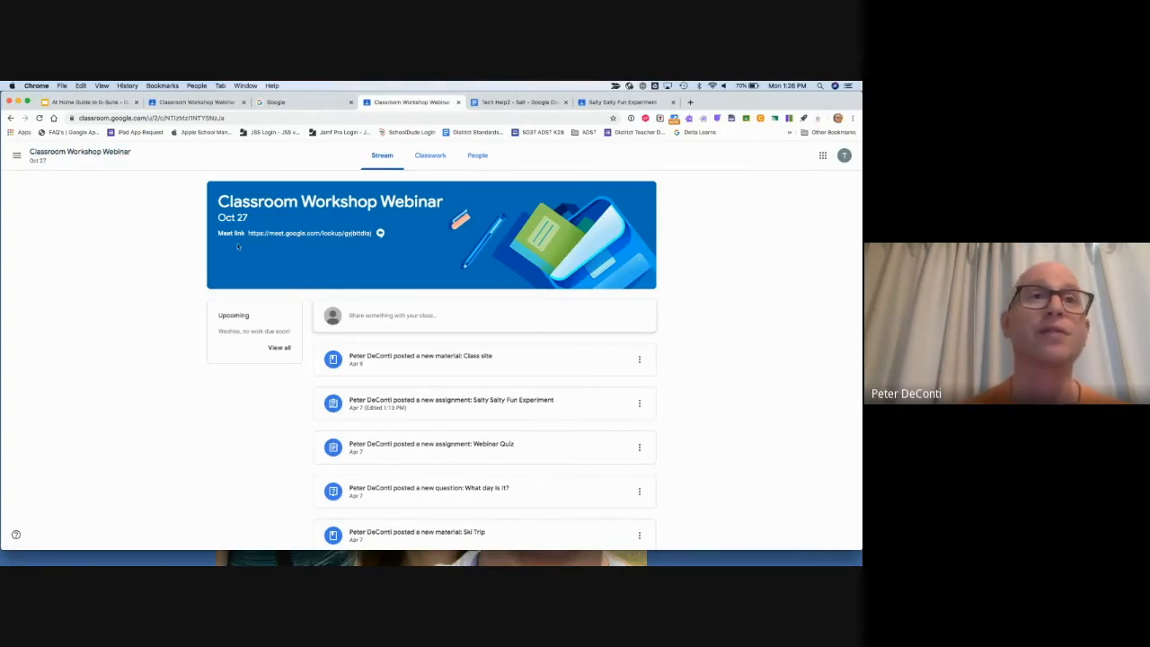
left_click(430, 154)
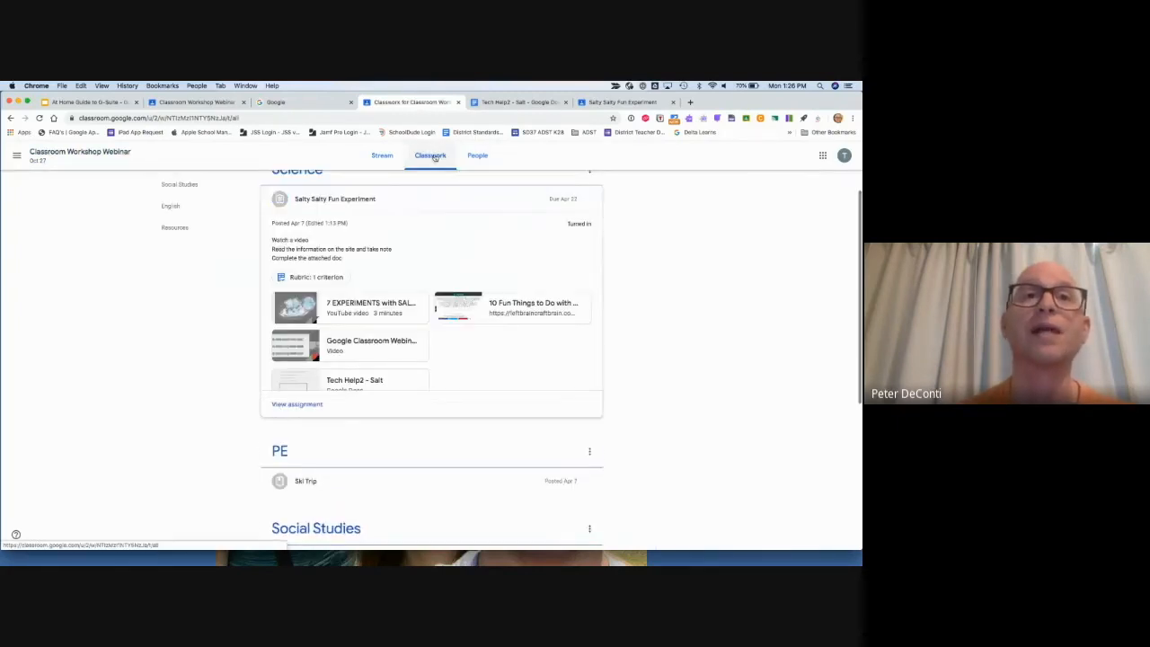
left_click(334, 198)
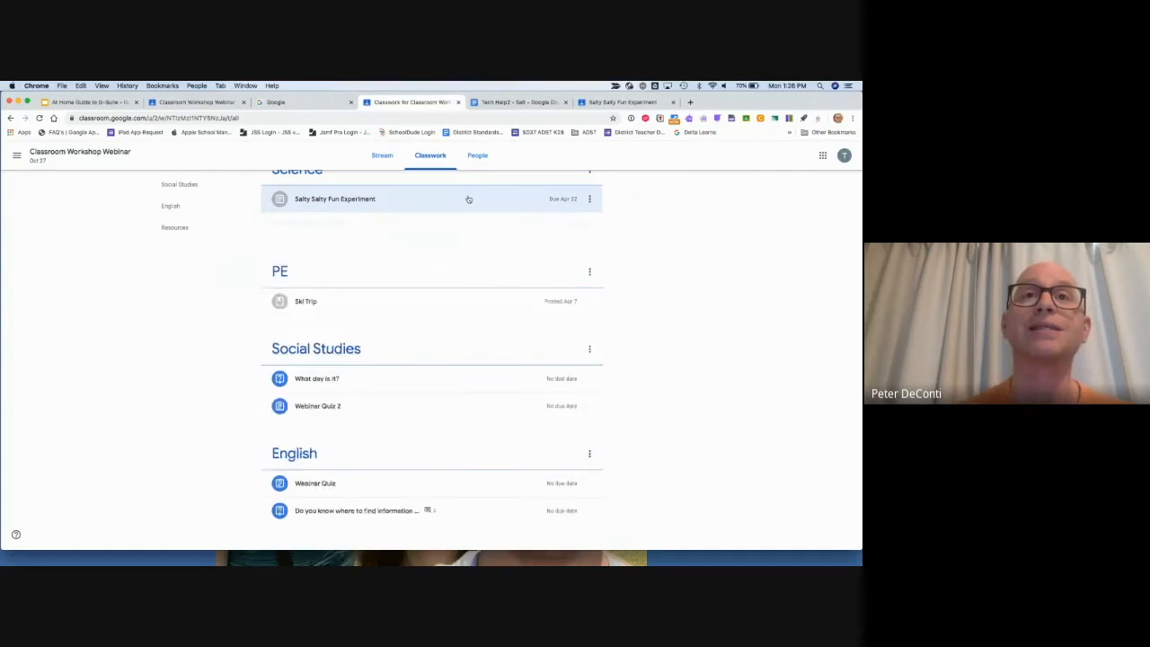
left_click(334, 197)
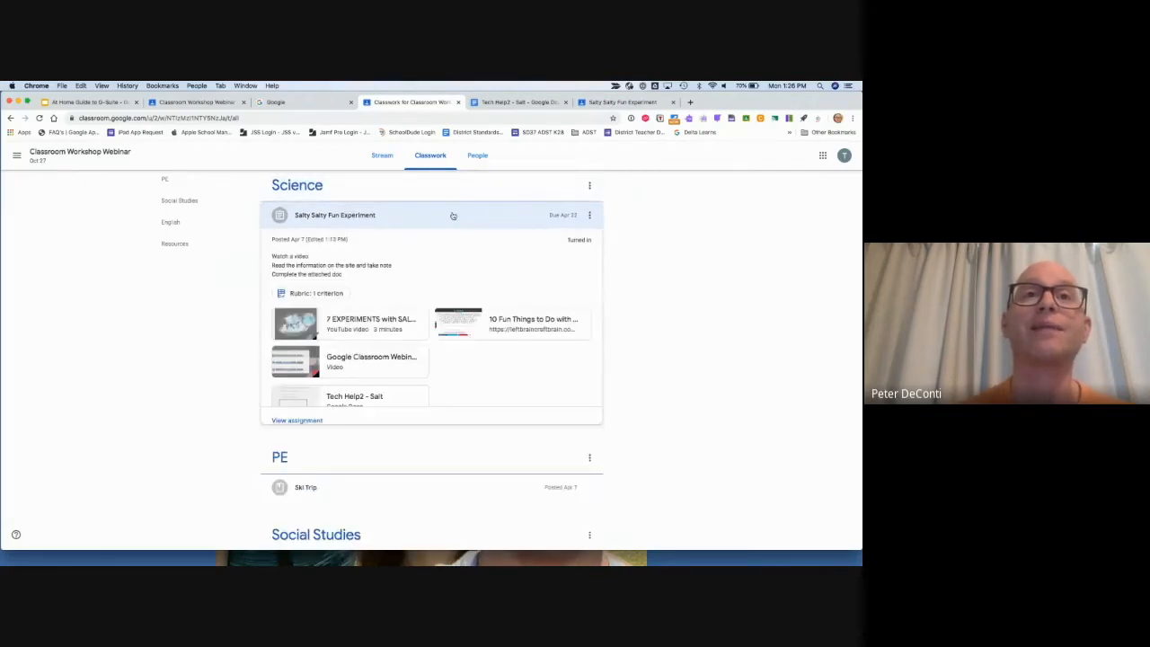
left_click(335, 215)
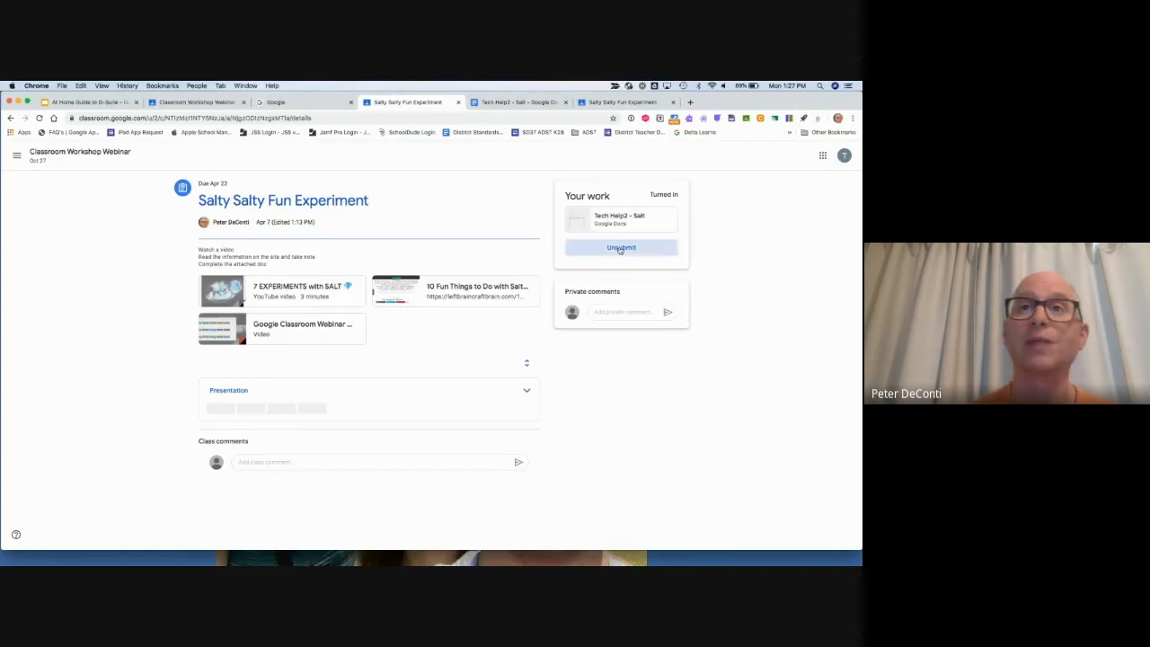
Unsubmit the turned-in work and reopen the attached salt worksheet.
left_click(621, 248)
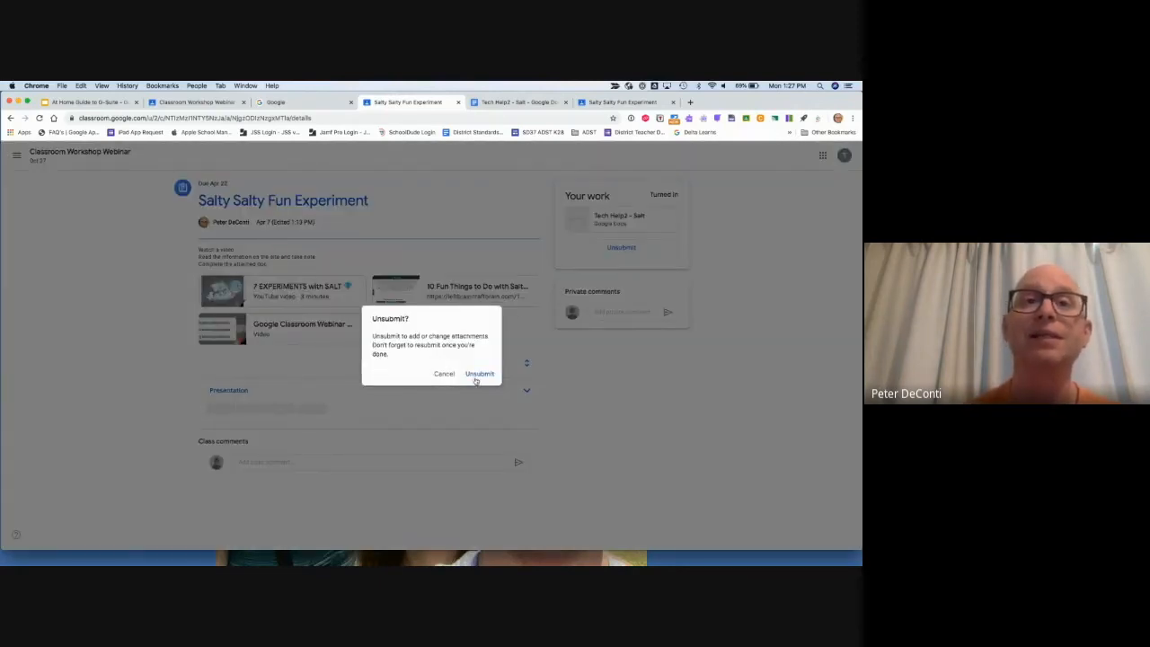
left_click(480, 374)
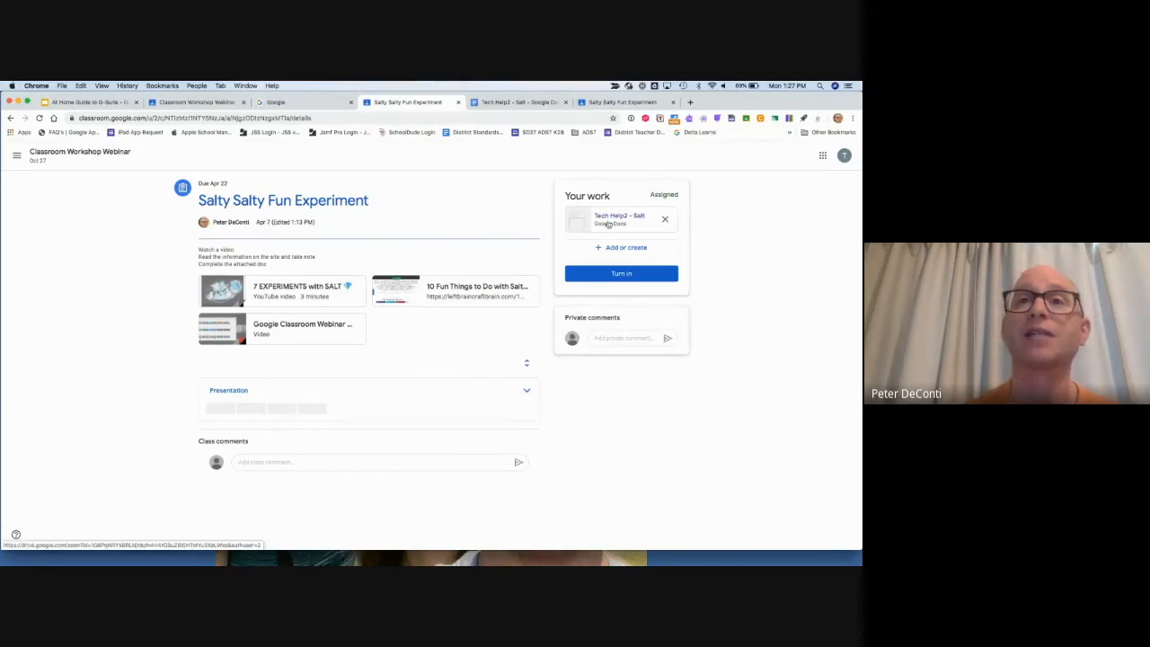
left_click(619, 219)
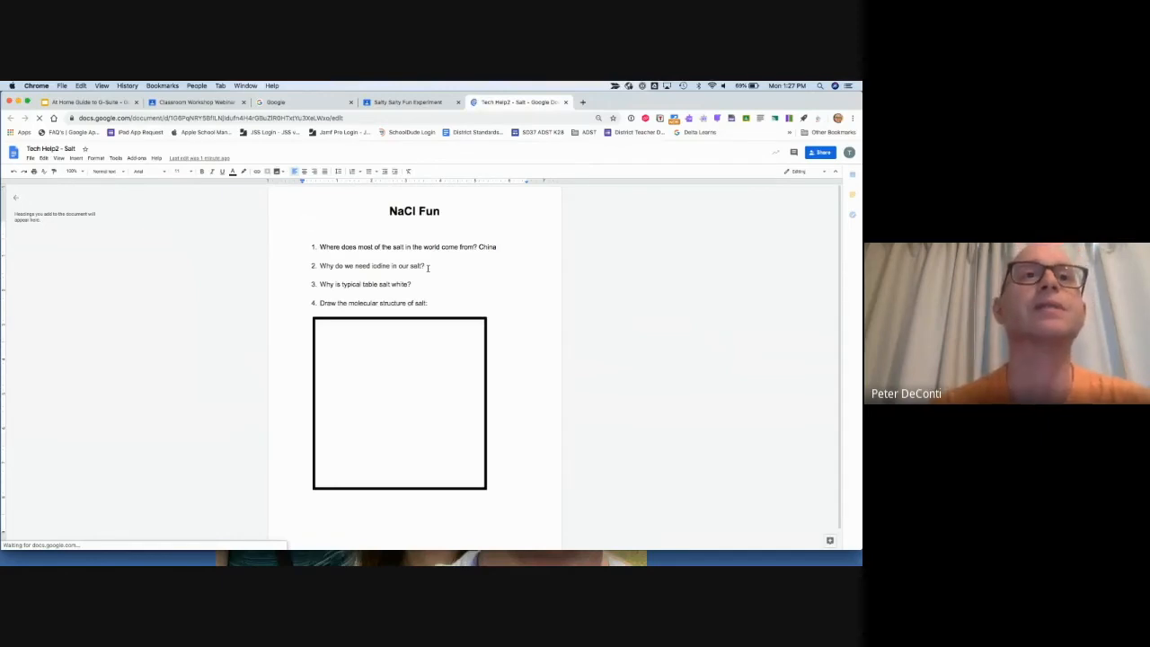
Add the name 'Peter' beneath the NaCl Fun title.
type("Peter")
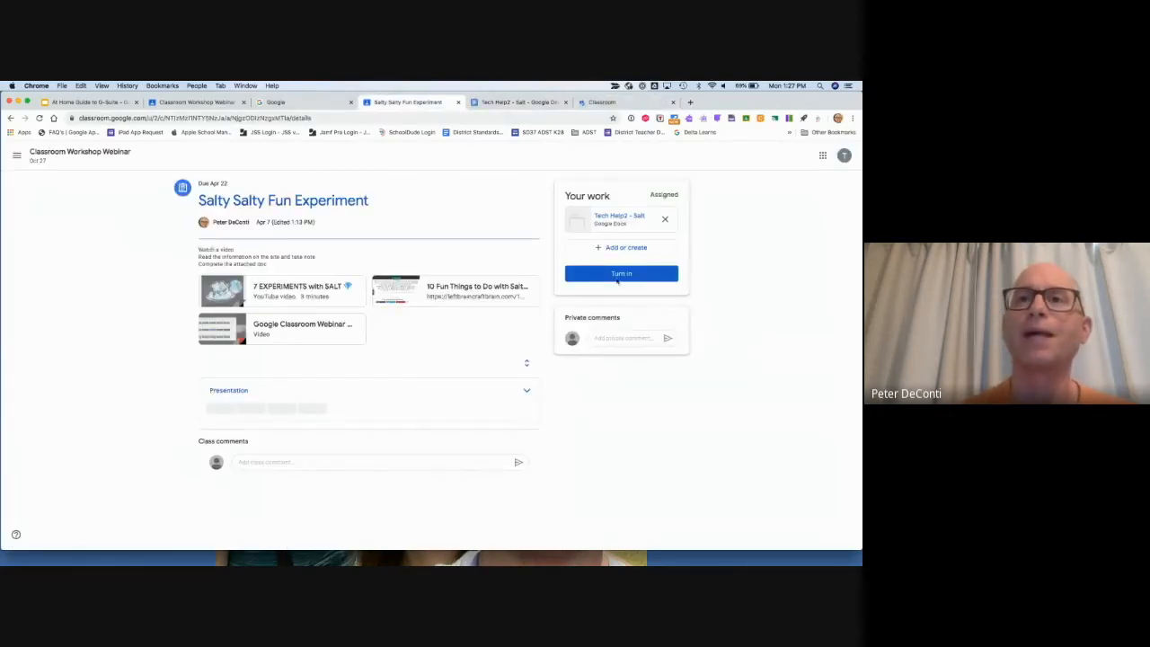
Turn in the Salty Salty Fun Experiment work with the attached salt document and confirm.
left_click(621, 273)
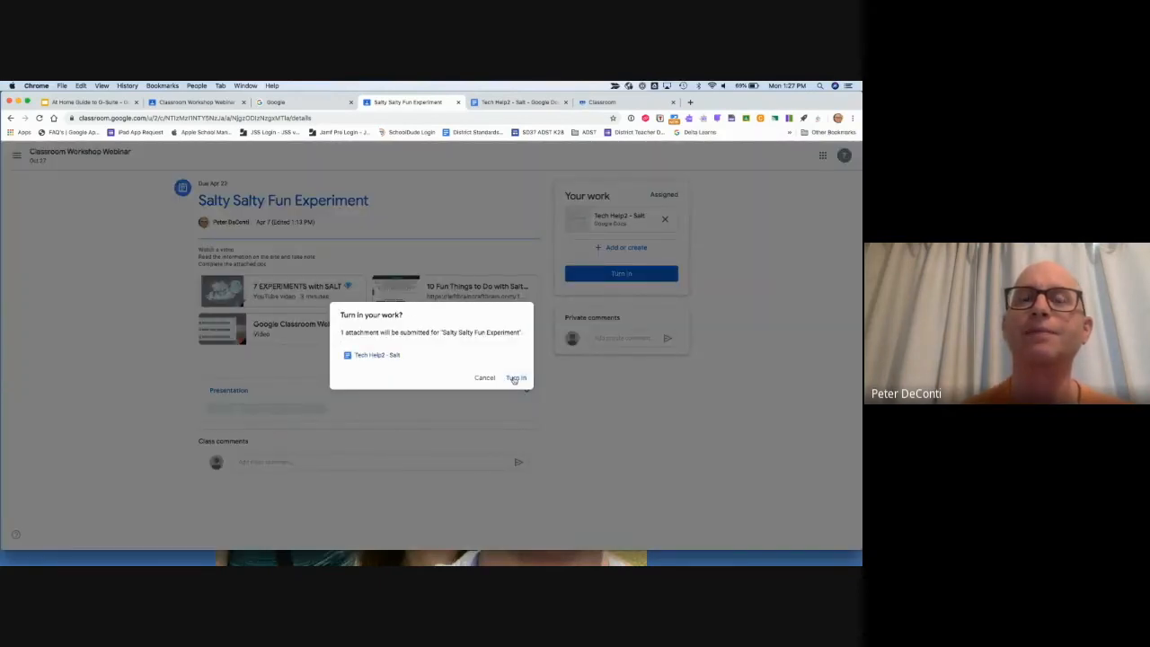
left_click(516, 378)
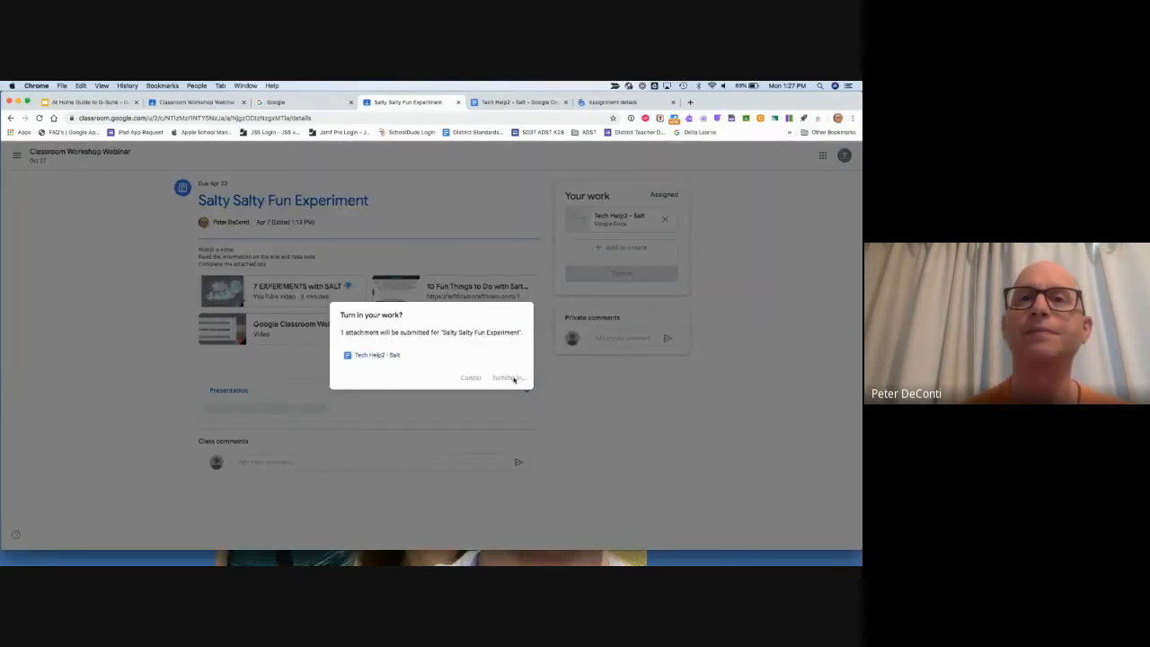
left_click(507, 378)
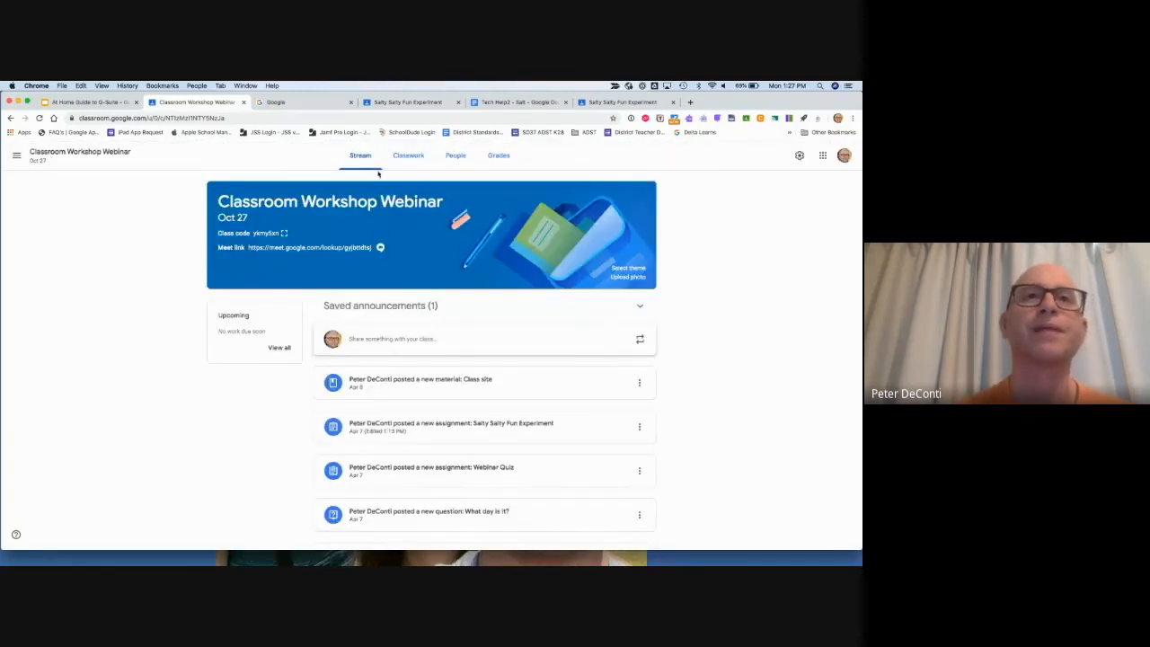
As teacher, open the turned-in Salty Salty Fun Experiment submission from Classwork for review.
left_click(408, 155)
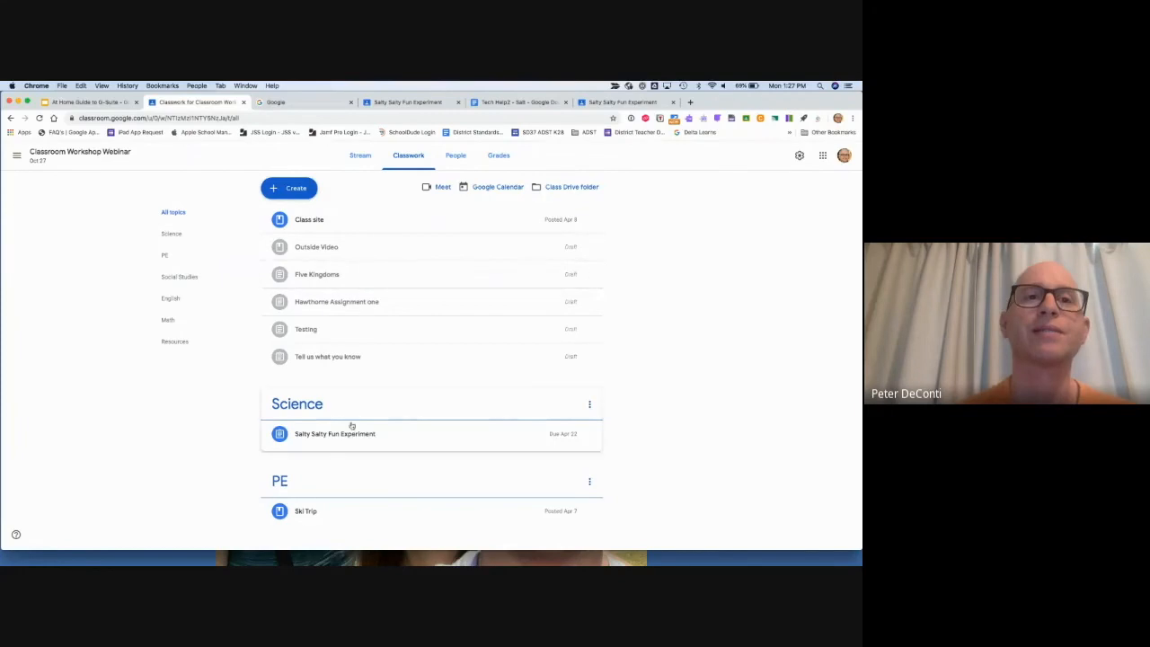
left_click(334, 433)
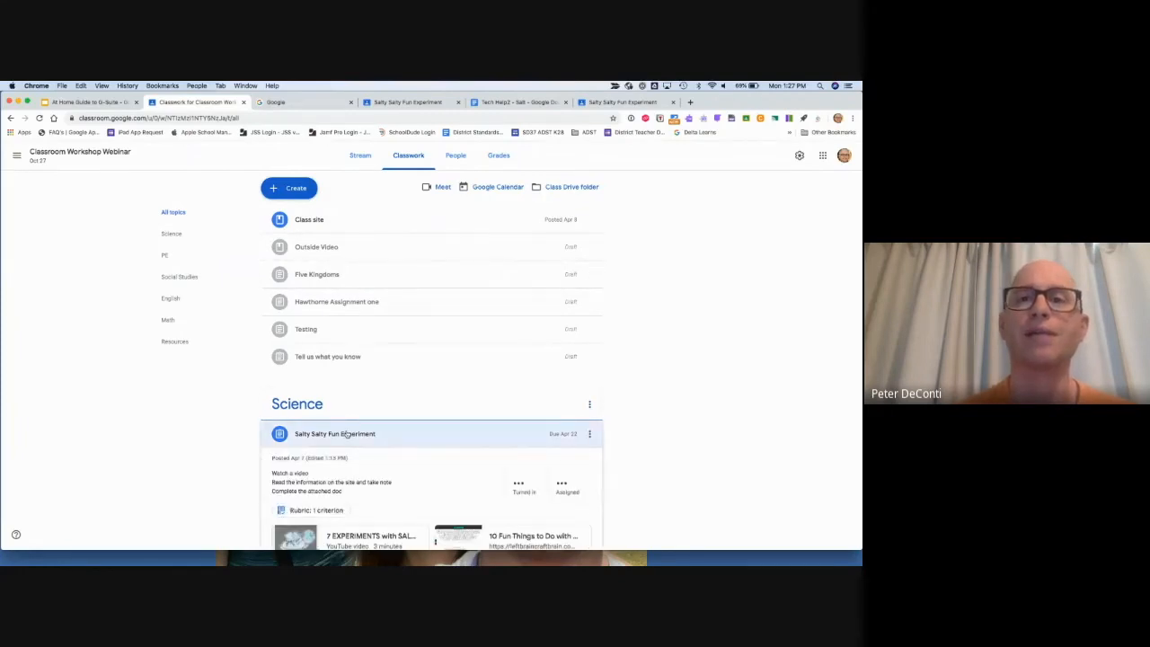
left_click(334, 433)
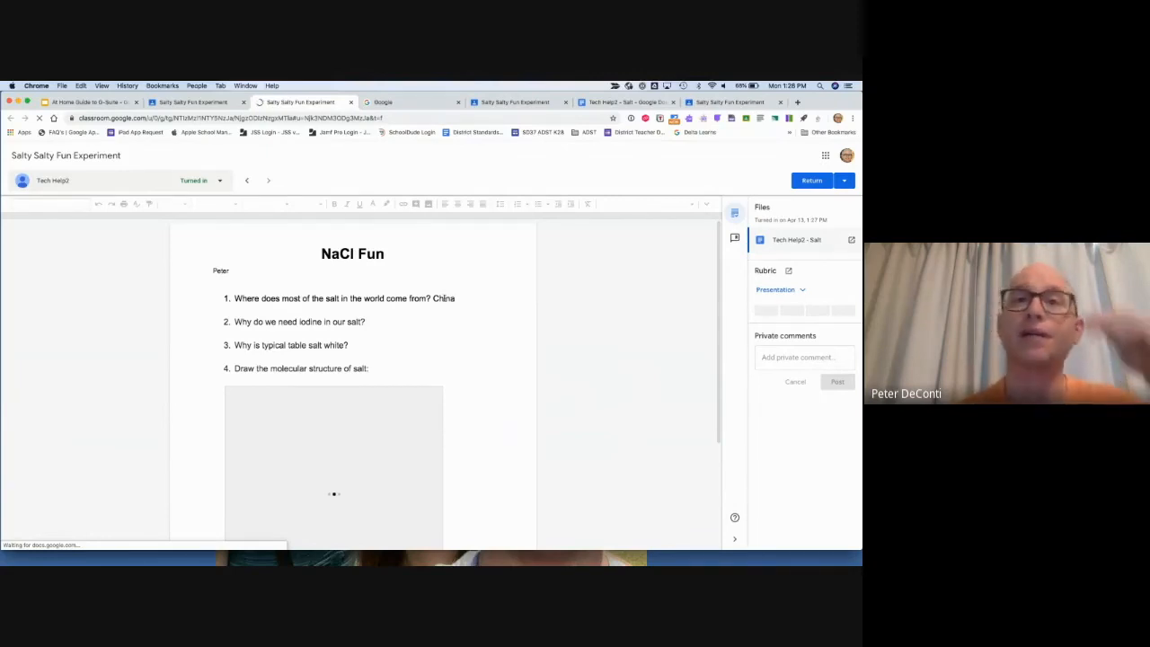
Add a 'Correct' comment on the answer China in the salt worksheet.
double_click(442, 298)
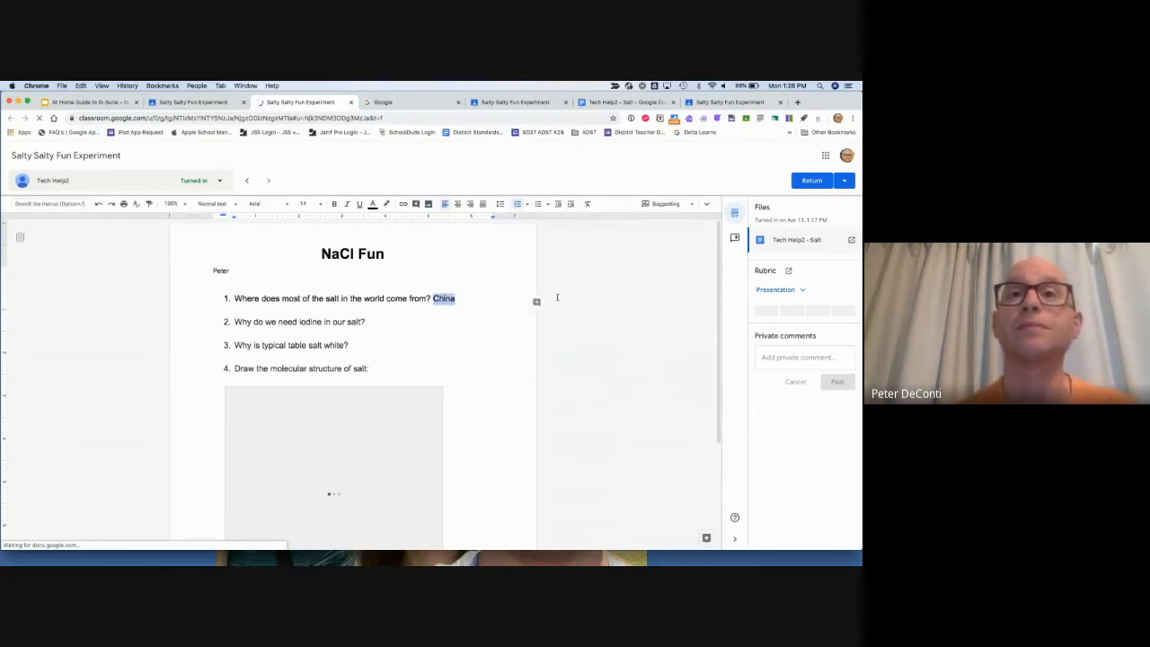
left_click(535, 302)
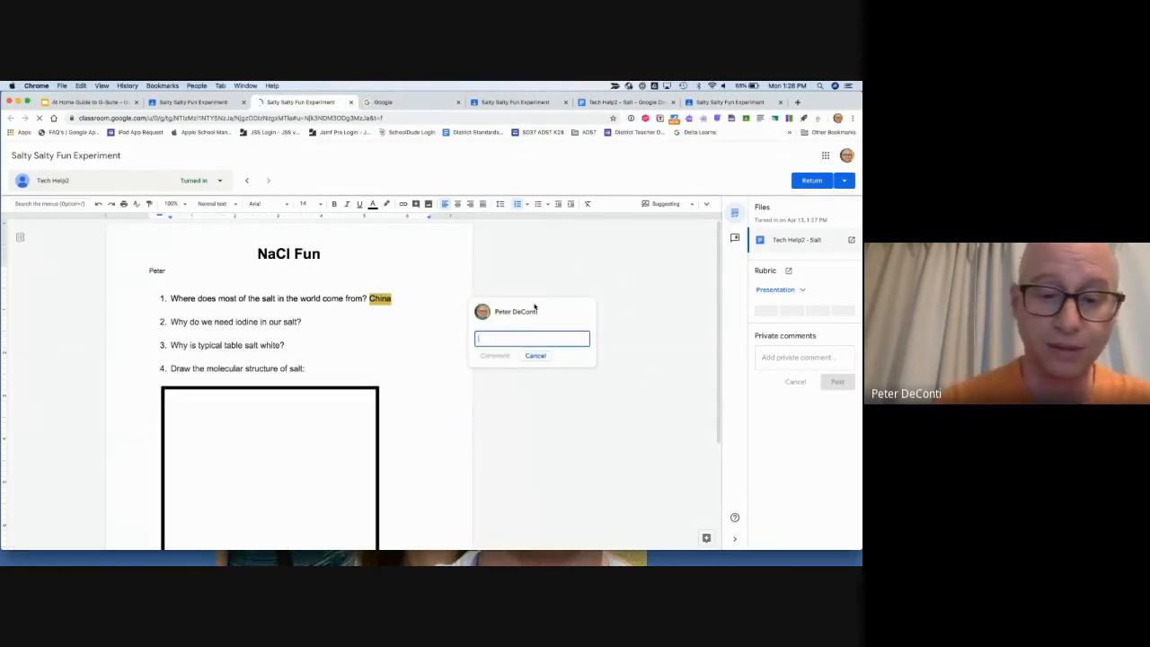
type("Correct")
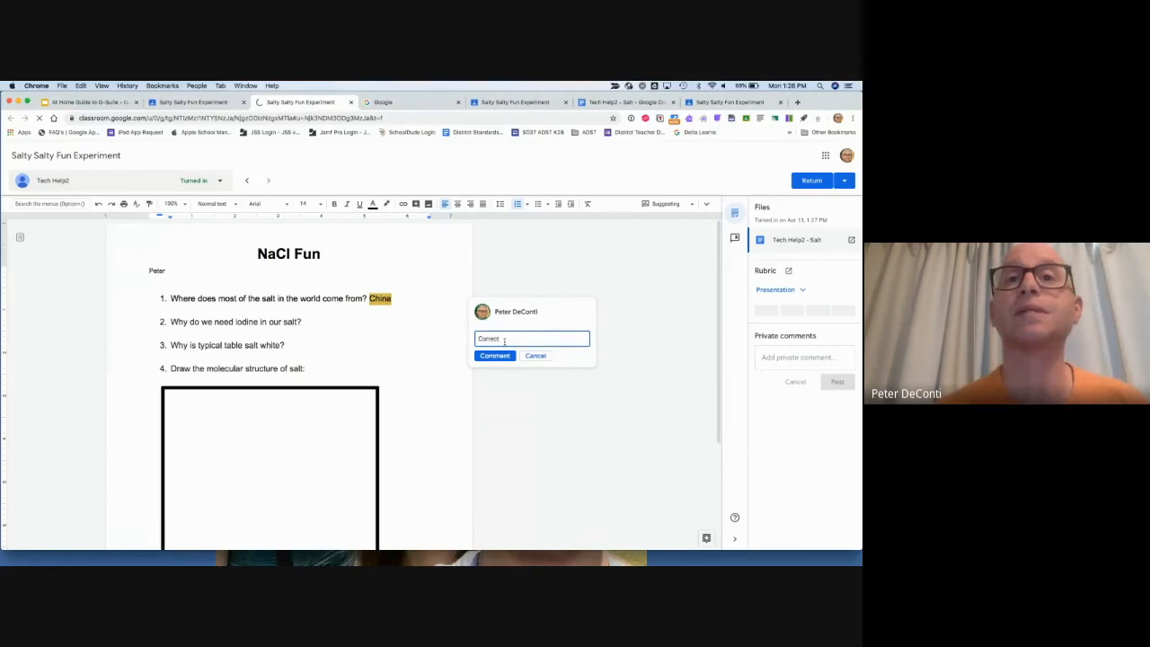
left_click(494, 355)
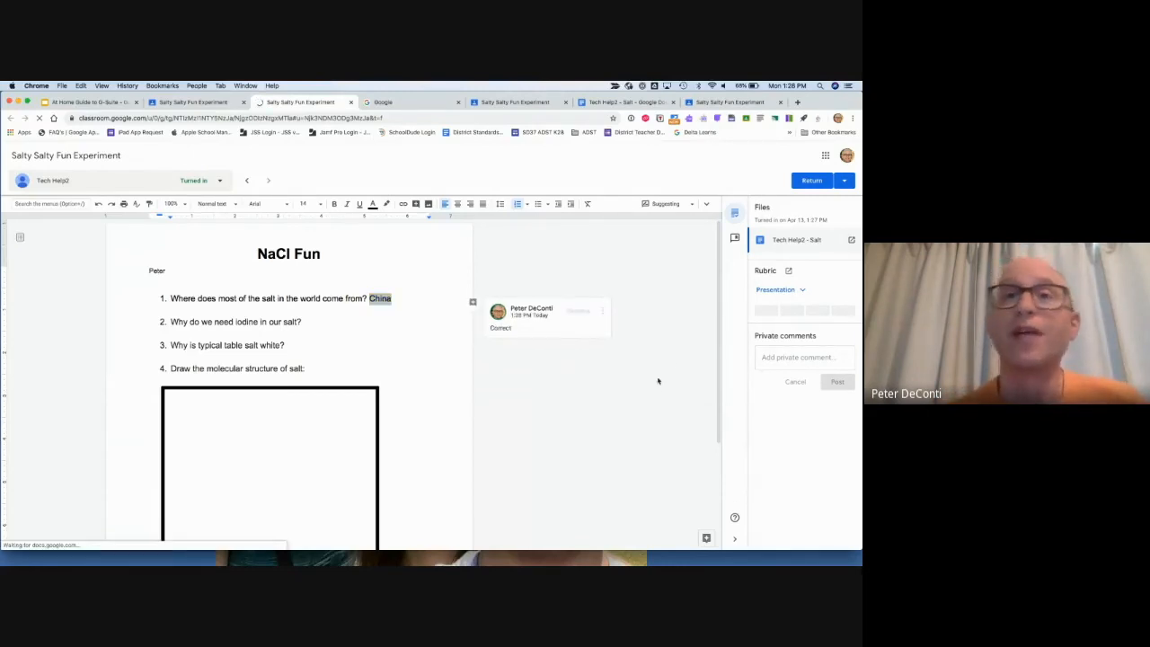
Return the graded salt worksheet to the student and confirm.
left_click(810, 180)
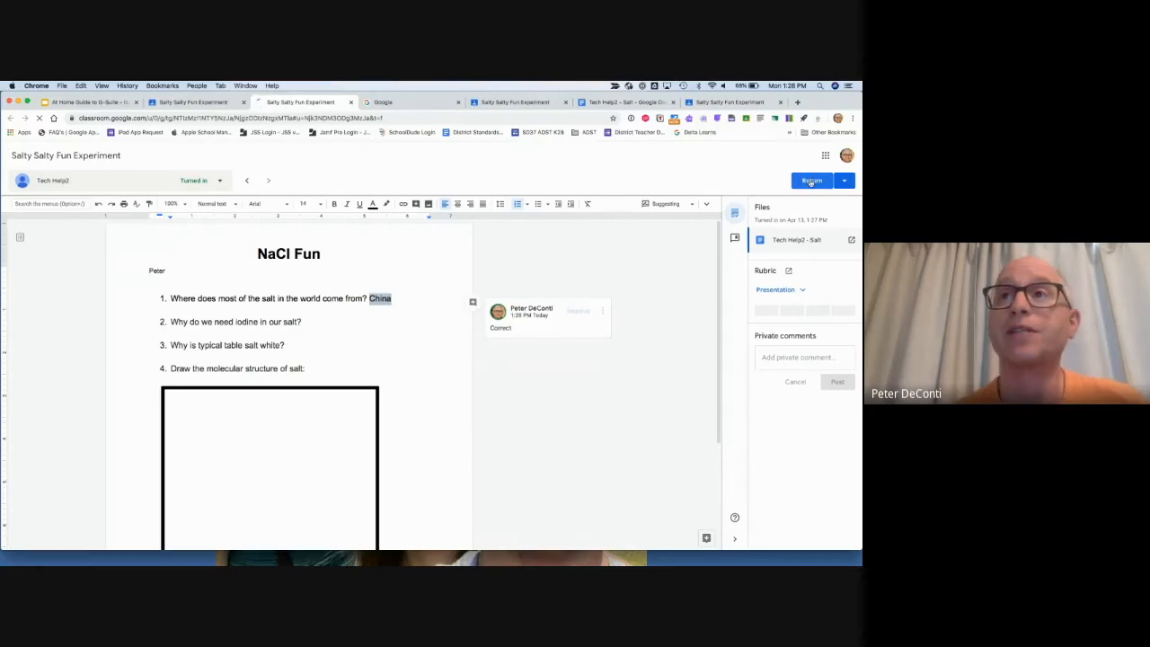
left_click(811, 179)
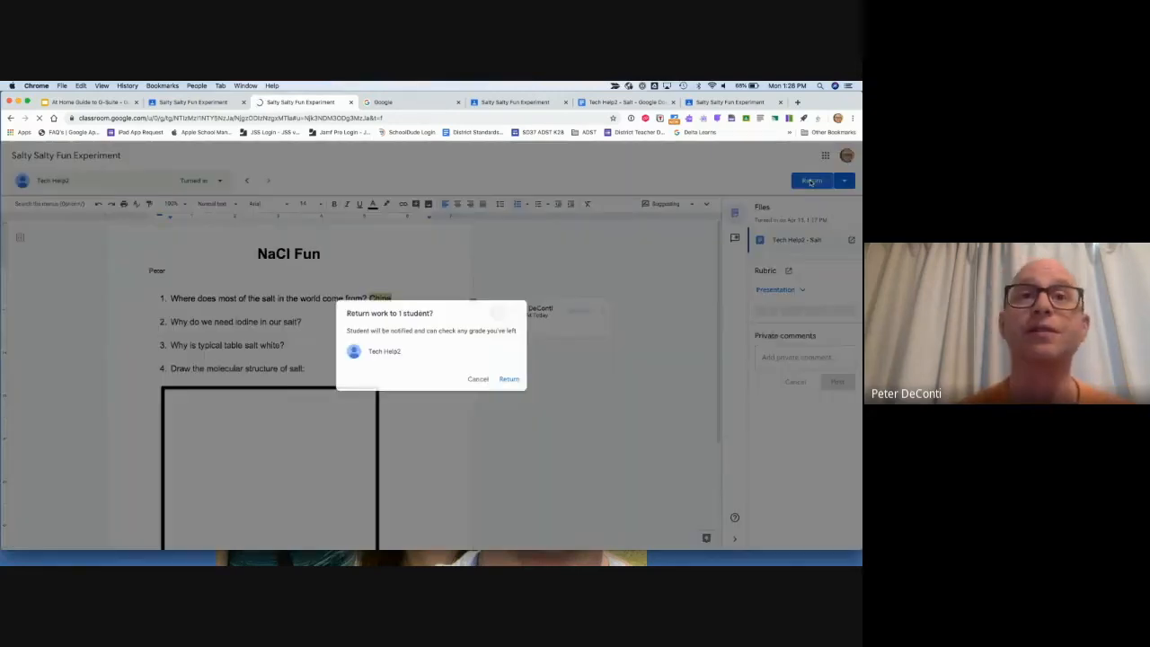
left_click(509, 377)
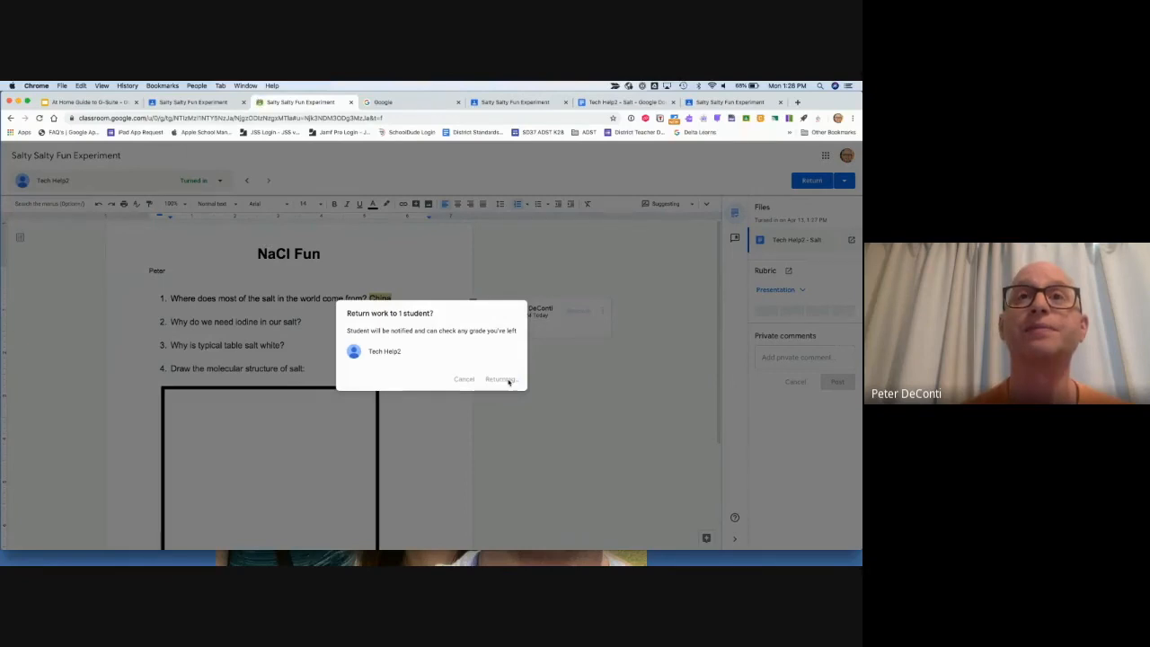
left_click(500, 378)
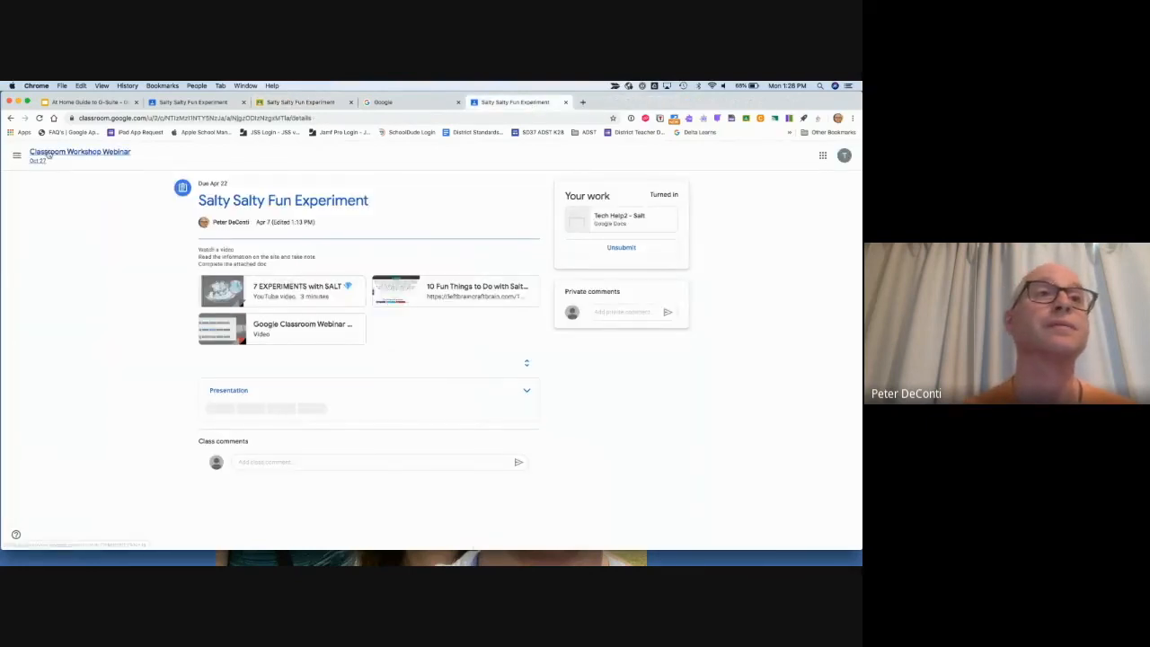
As student, go to the class's Classwork page and dismiss the Track your progress tip.
left_click(79, 151)
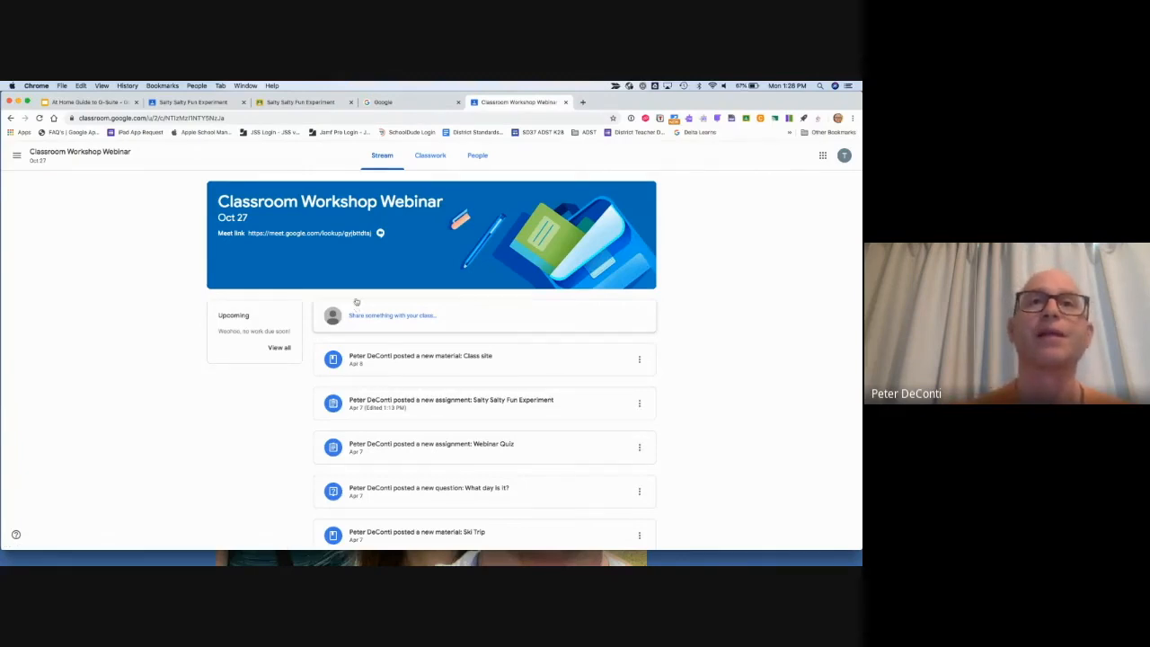
left_click(430, 154)
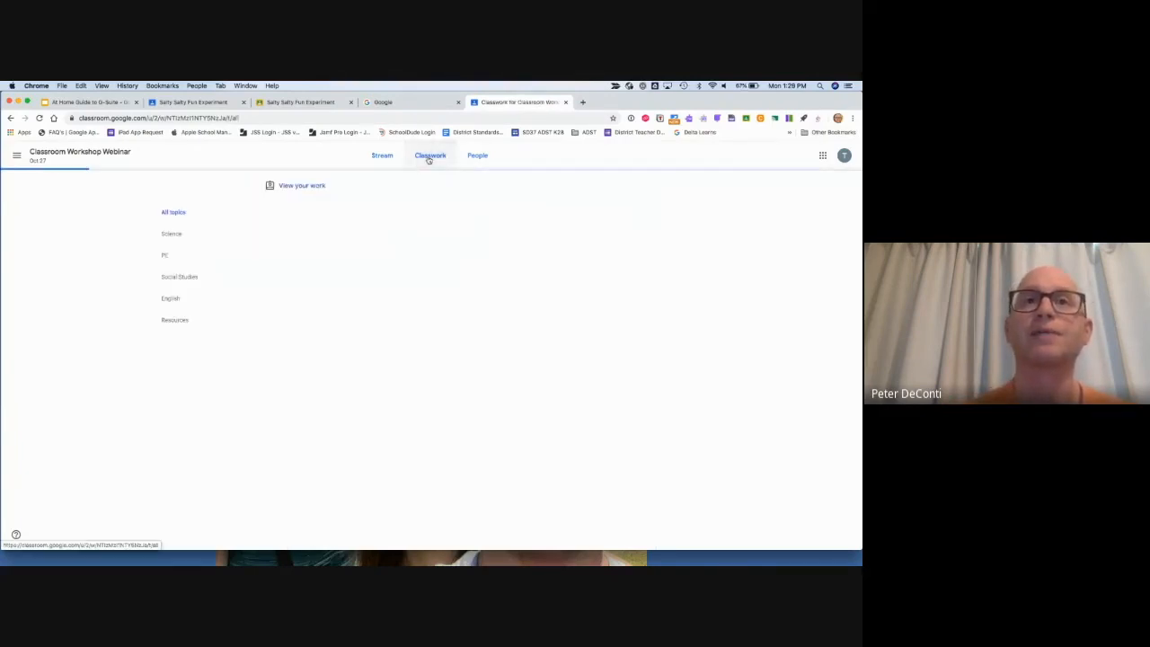
left_click(430, 154)
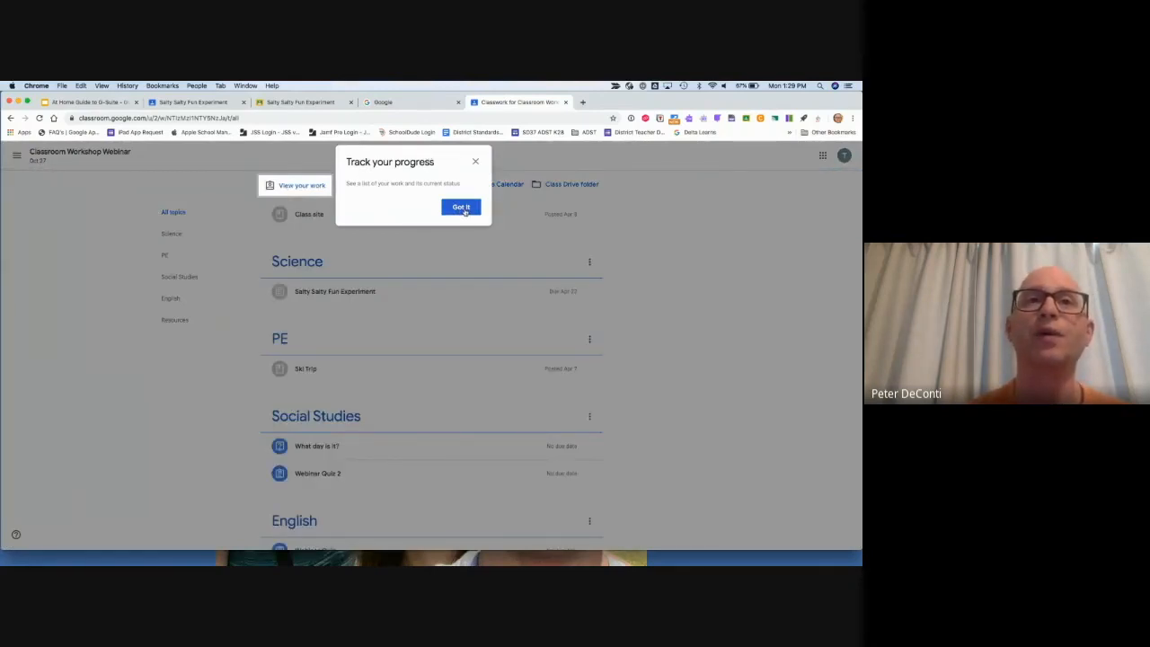
left_click(460, 207)
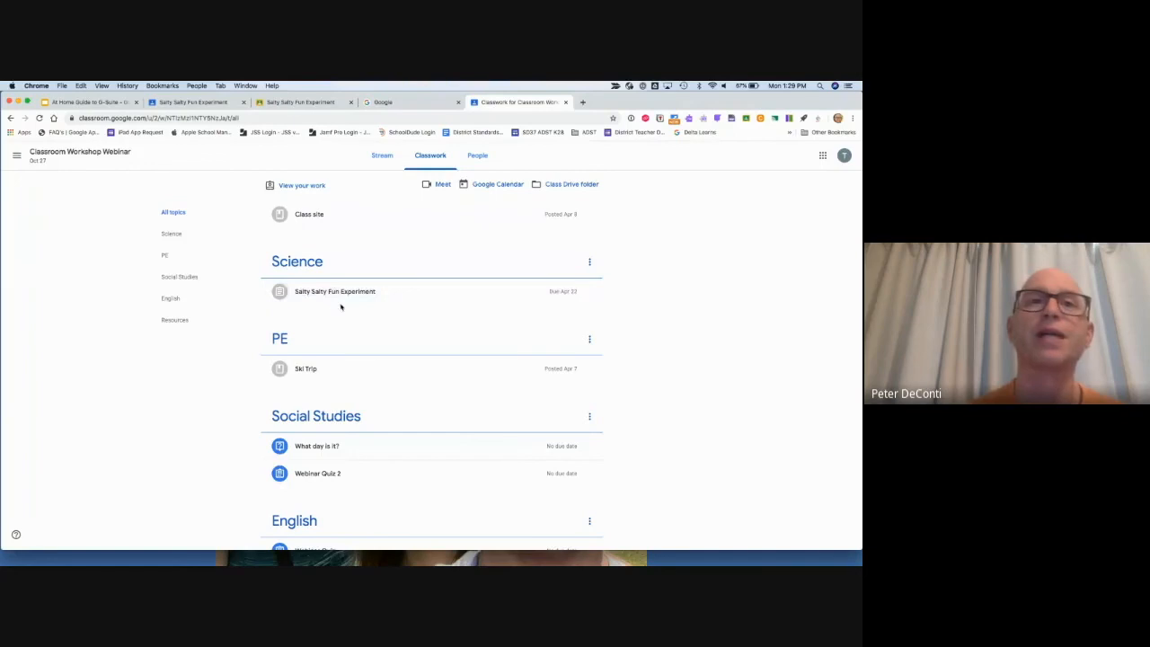
mouse_move(823, 154)
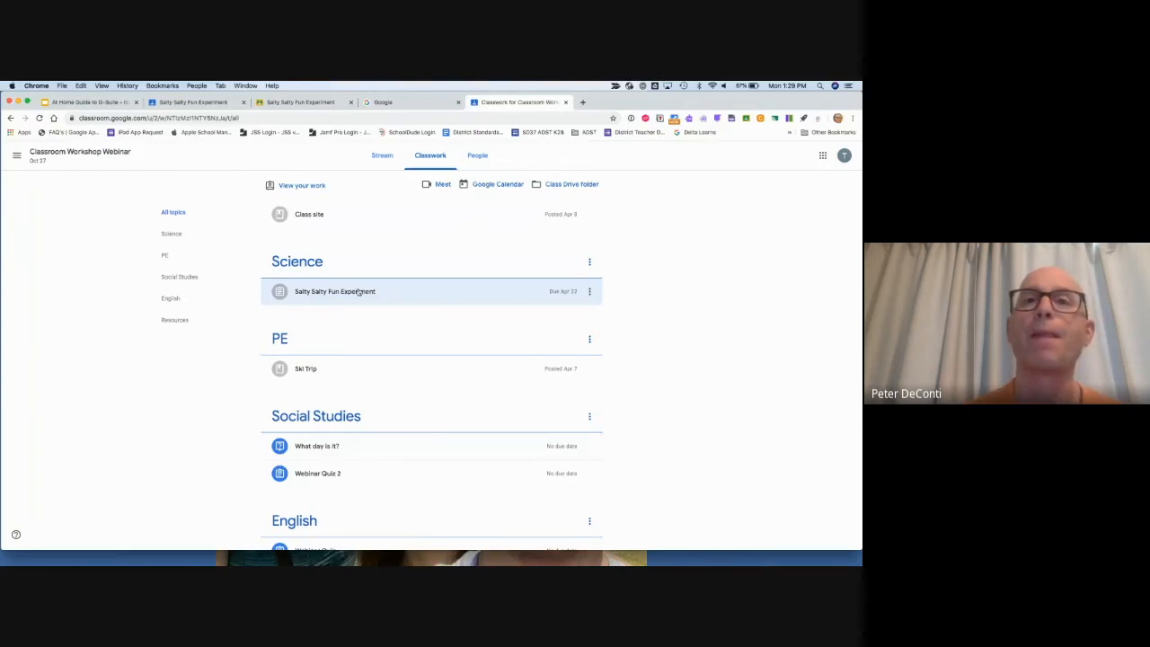
View the returned Salty Salty Fun Experiment assignment and open its Tech Help2 - Salt attachment.
left_click(334, 291)
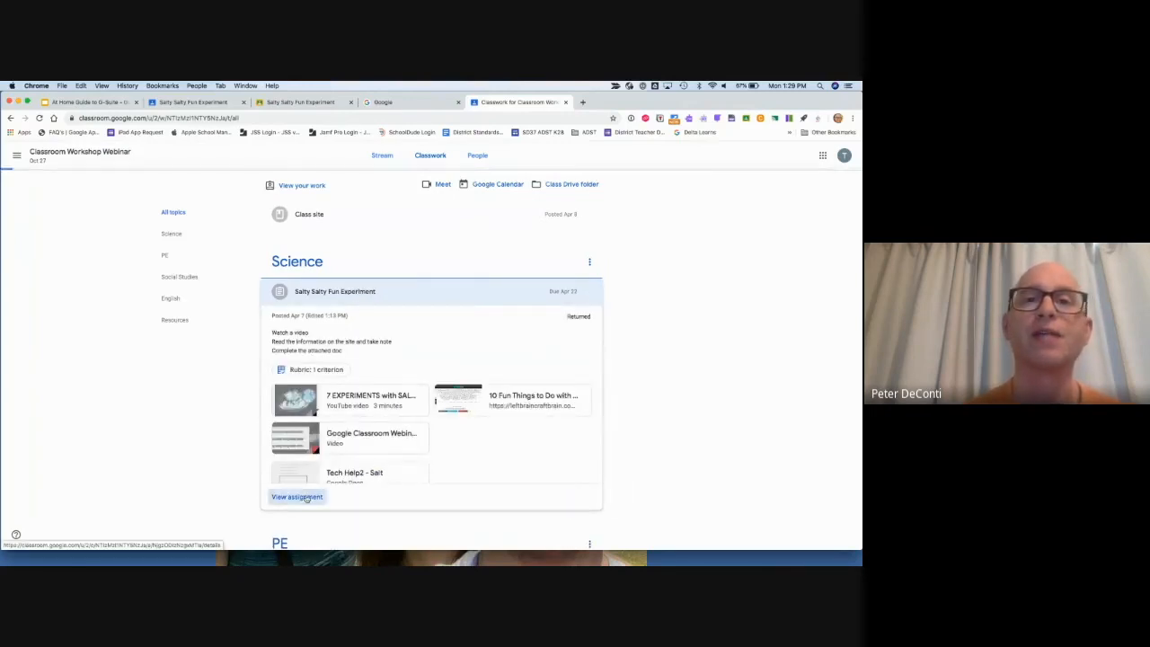
left_click(296, 495)
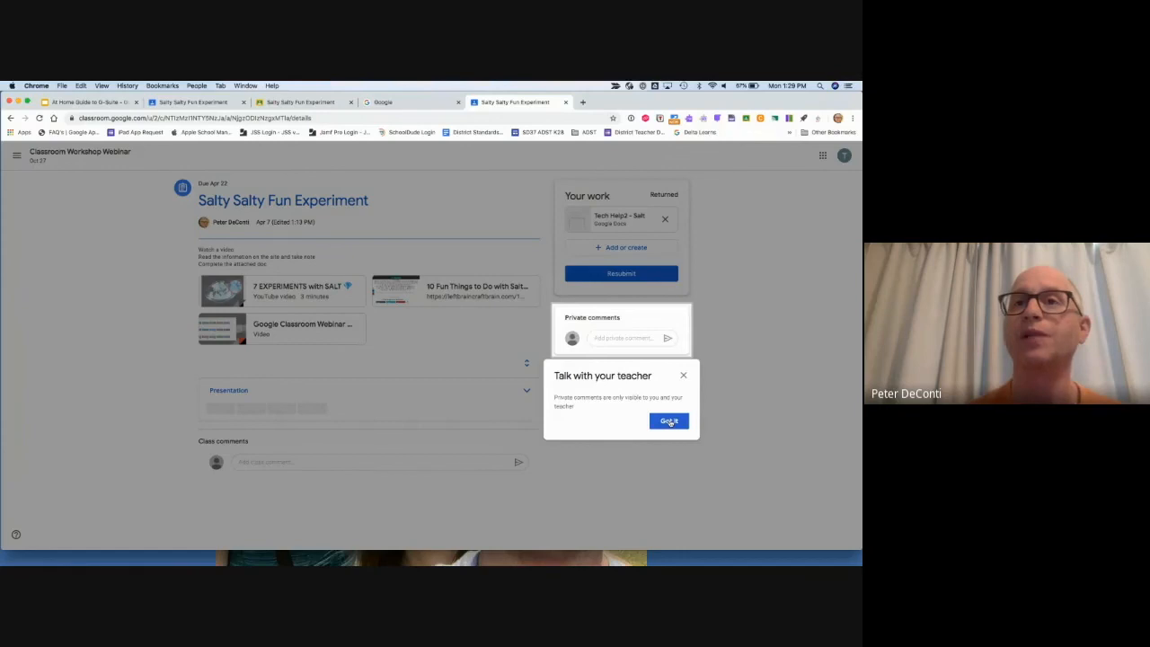
left_click(668, 421)
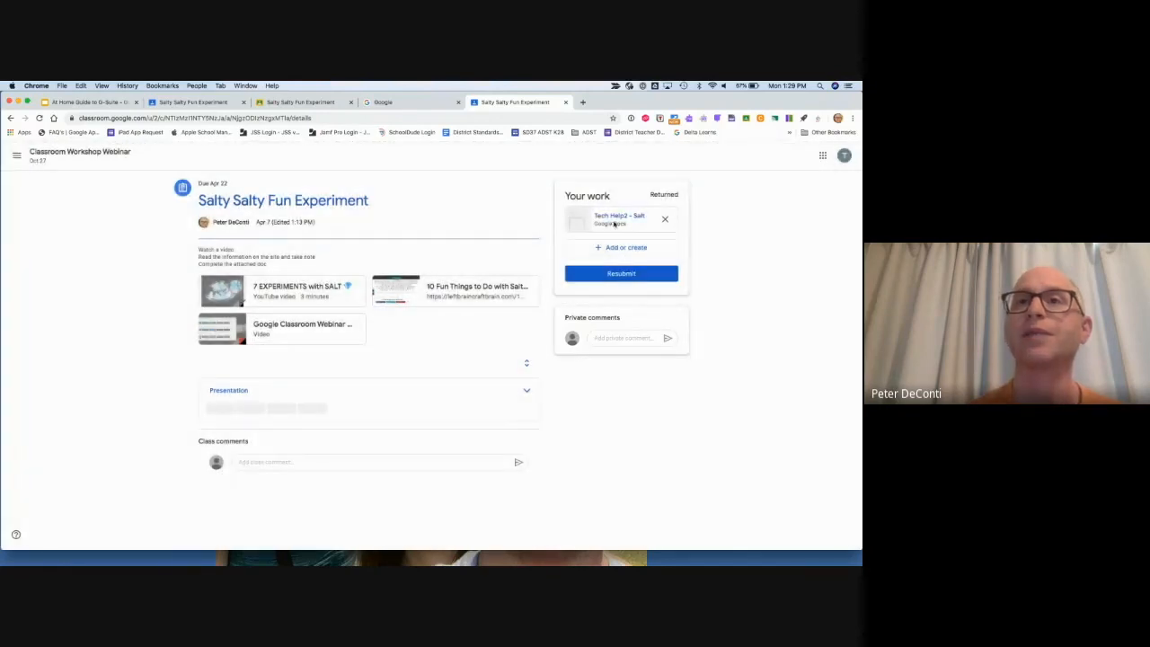
left_click(618, 219)
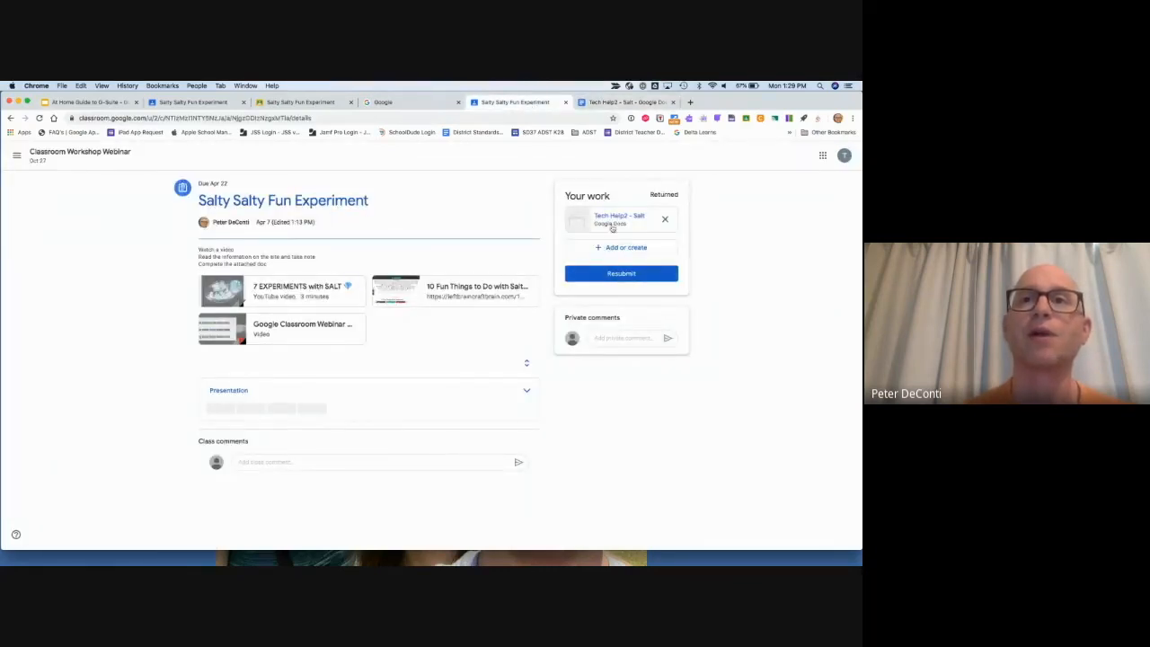
mouse_move(517, 266)
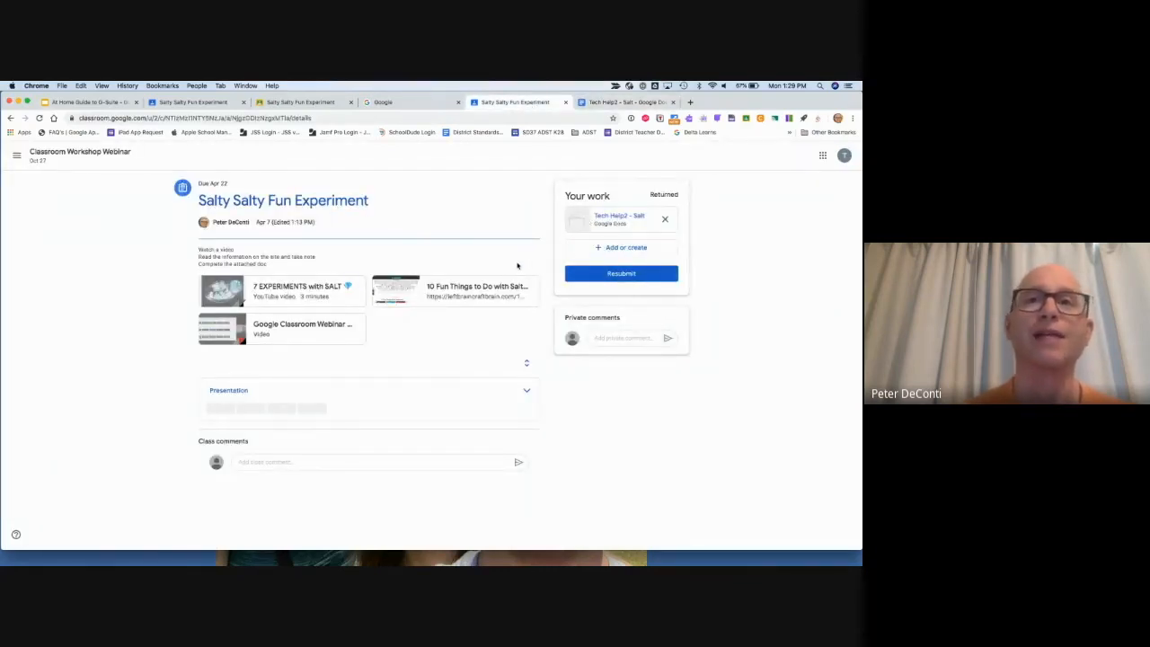